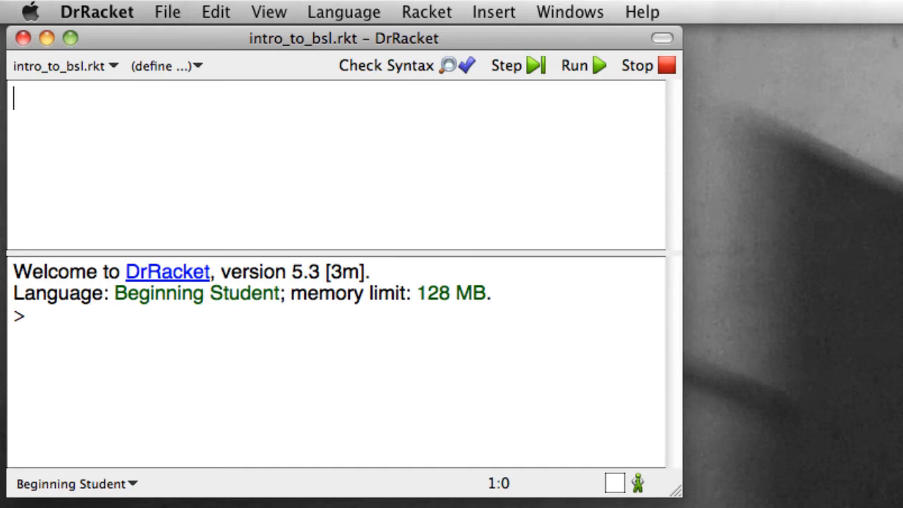
{"action": "mouse_move", "coordinate": [480, 227]}
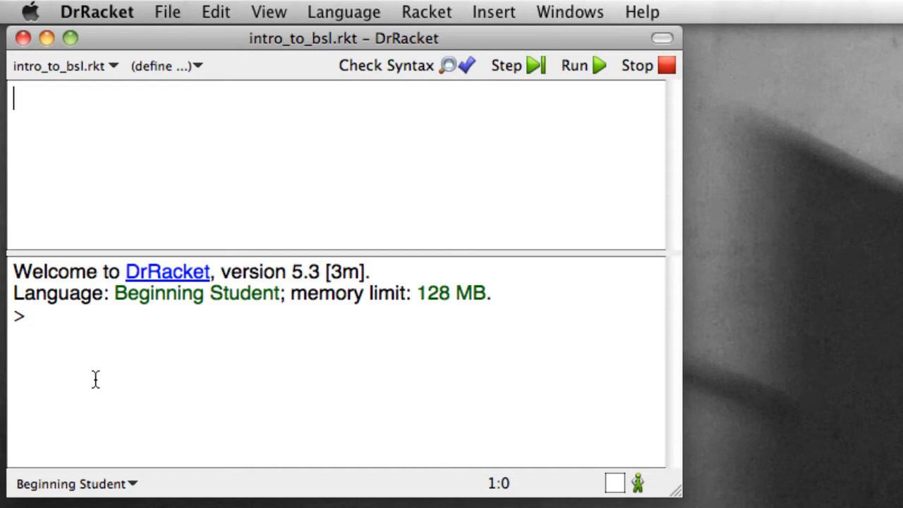
{"action": "mouse_move", "coordinate": [165, 360]}
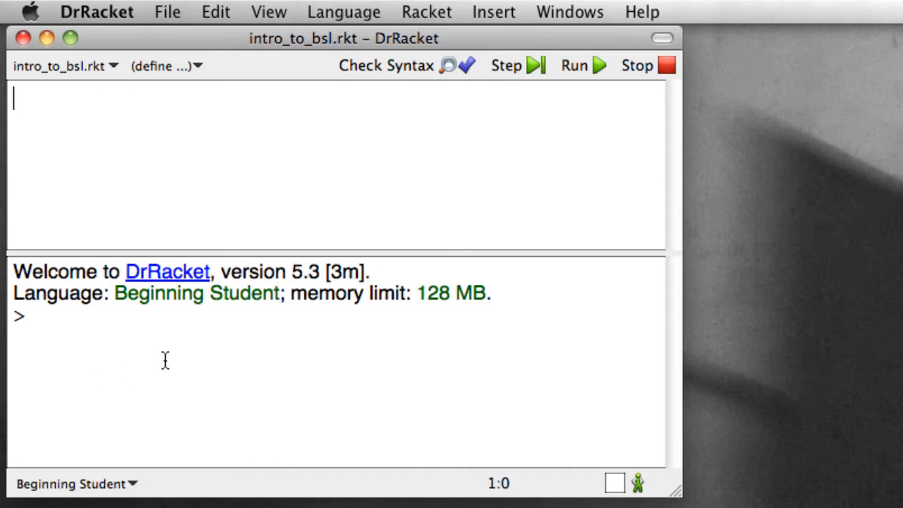
{"action": "mouse_move", "coordinate": [167, 359]}
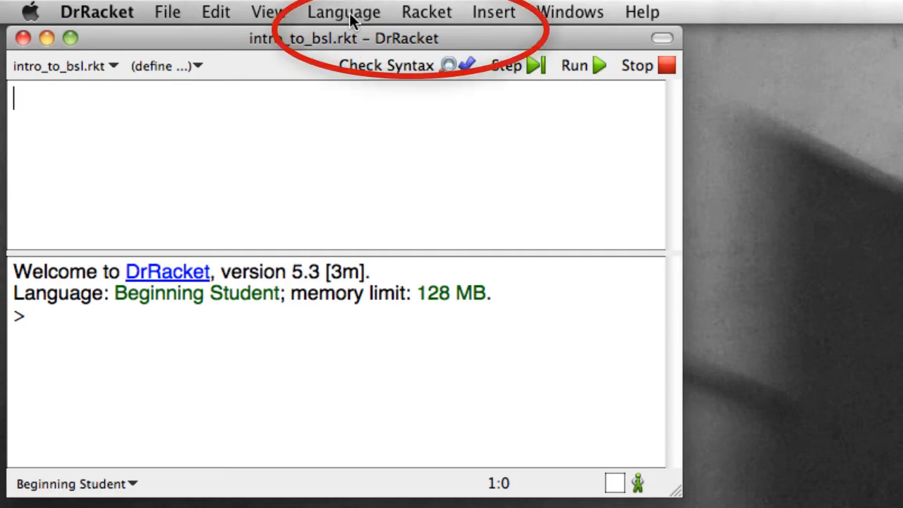
Check the recent student languages list and leave the language unchanged.
{"action": "left_click", "coordinate": [344, 12]}
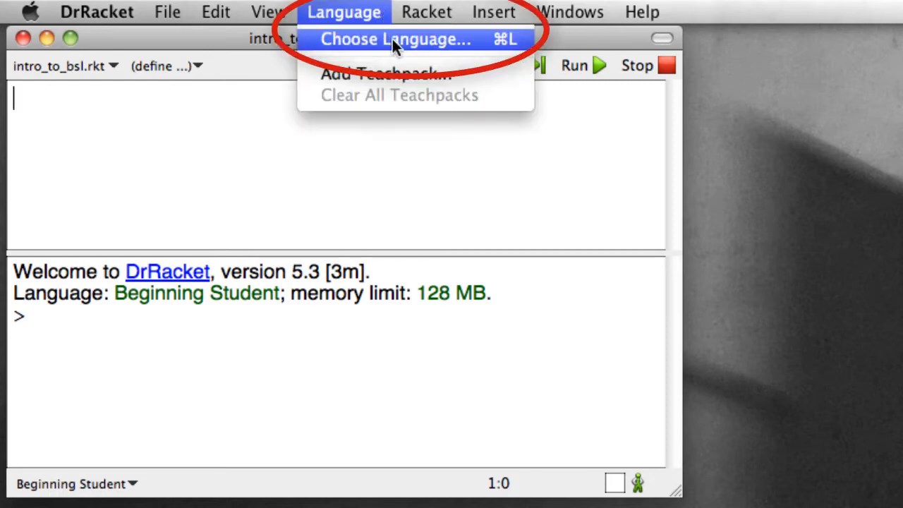
{"action": "mouse_move", "coordinate": [344, 12]}
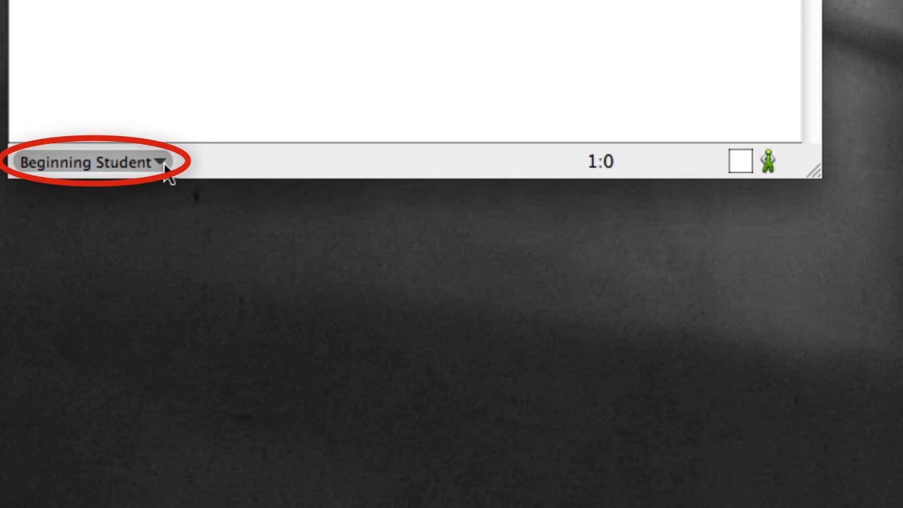
{"action": "left_click", "coordinate": [89, 162]}
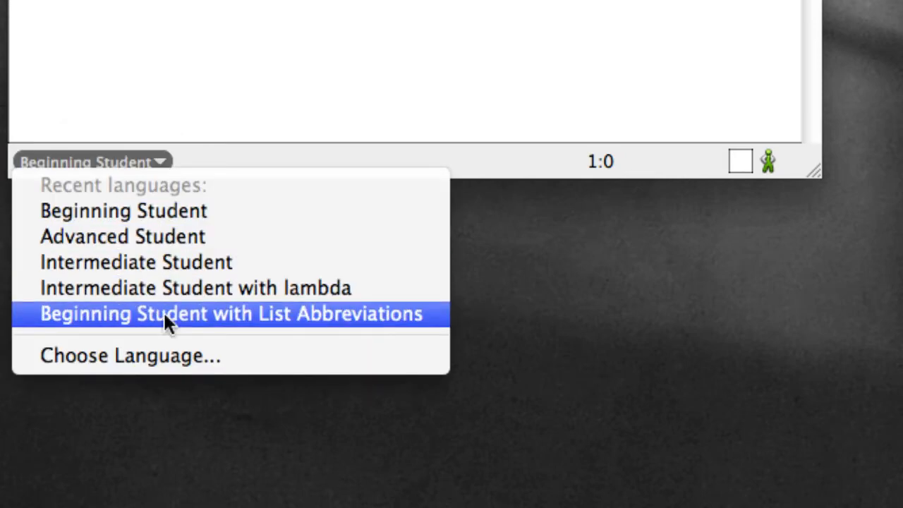
{"action": "mouse_move", "coordinate": [134, 262]}
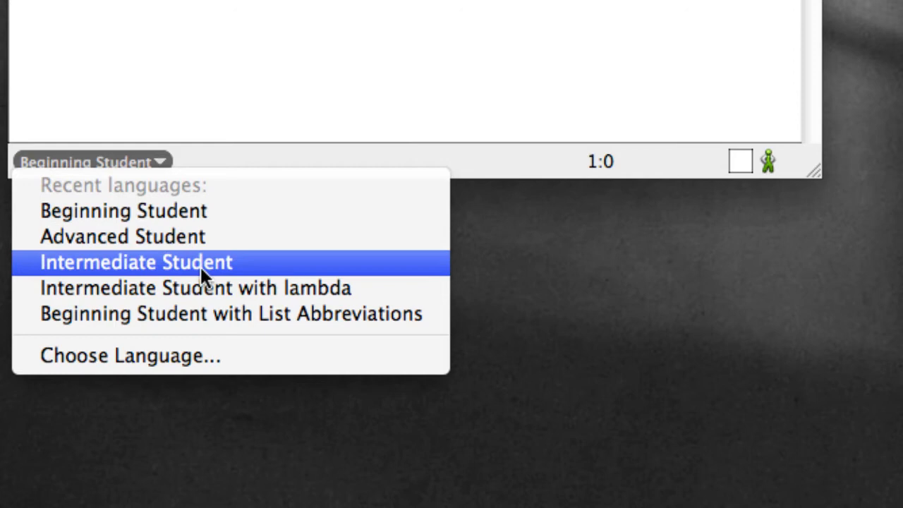
{"action": "mouse_move", "coordinate": [231, 313]}
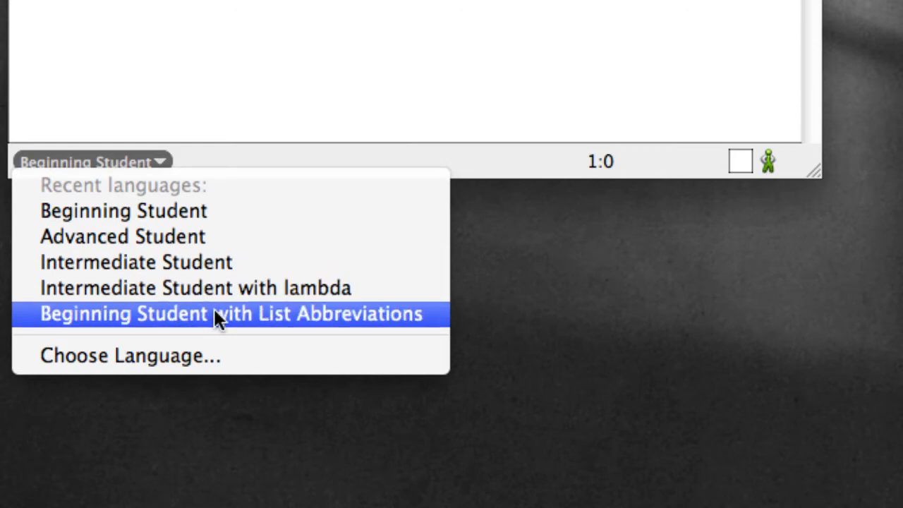
{"action": "mouse_move", "coordinate": [221, 173]}
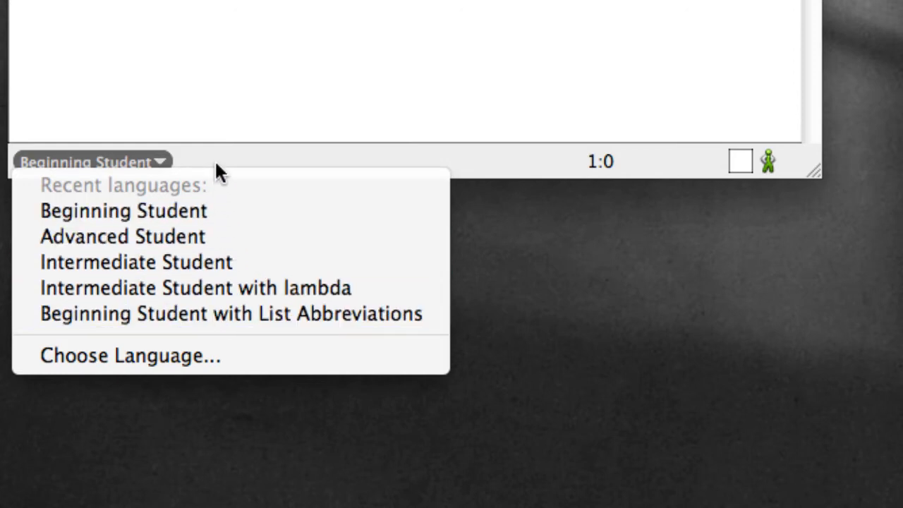
{"action": "mouse_move", "coordinate": [204, 356]}
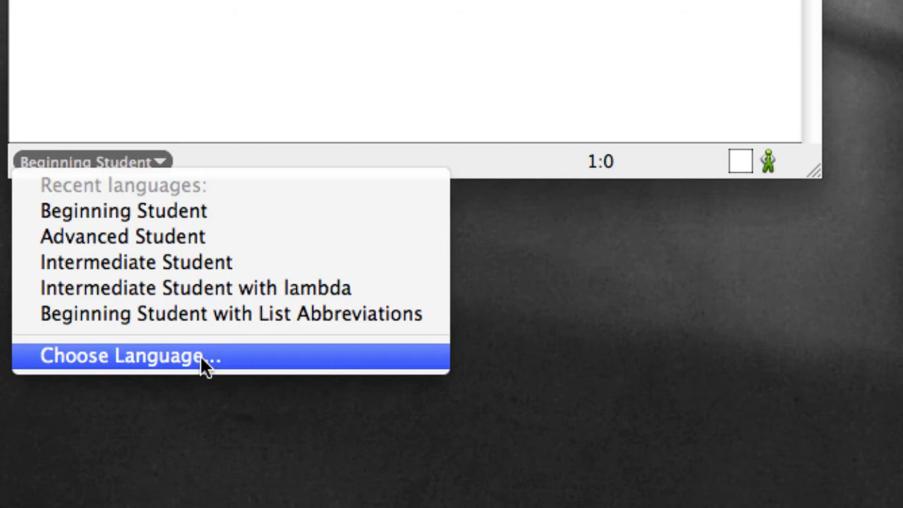
{"action": "mouse_move", "coordinate": [214, 370]}
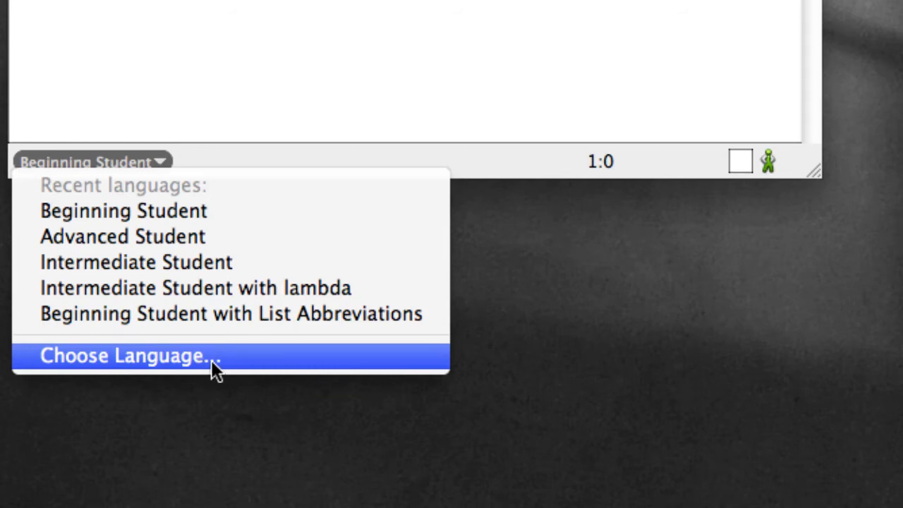
{"action": "mouse_move", "coordinate": [249, 367]}
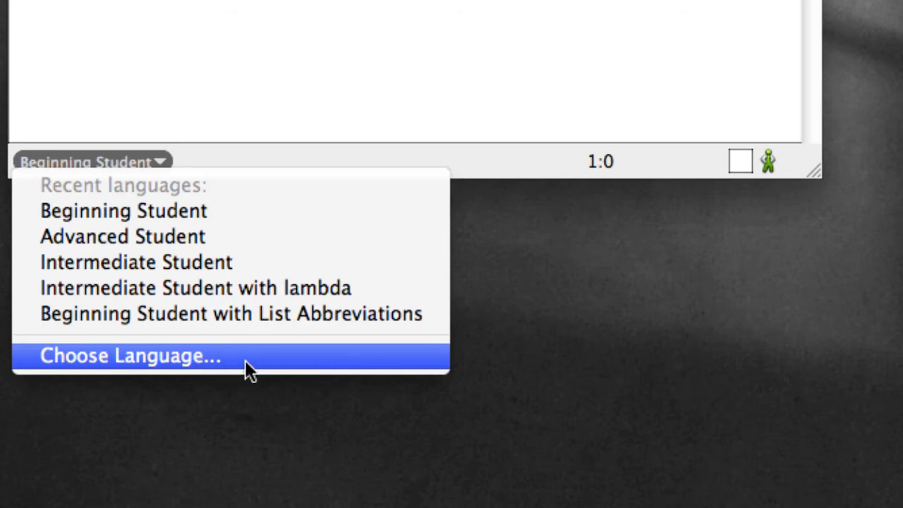
{"action": "mouse_move", "coordinate": [225, 175]}
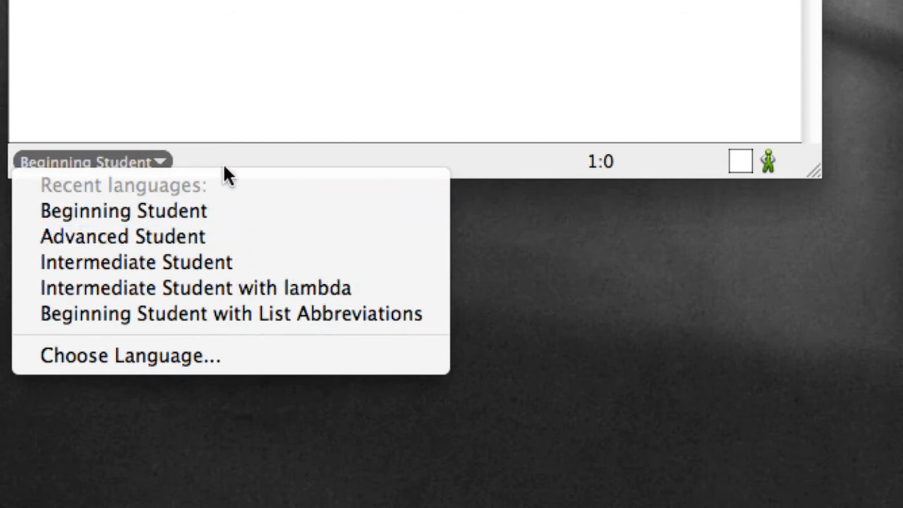
{"action": "left_click", "coordinate": [92, 162]}
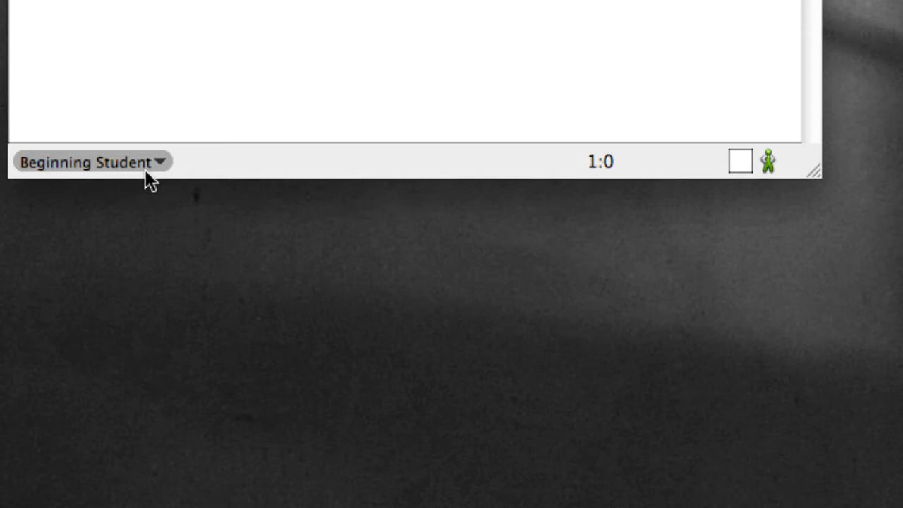
{"action": "mouse_move", "coordinate": [116, 169]}
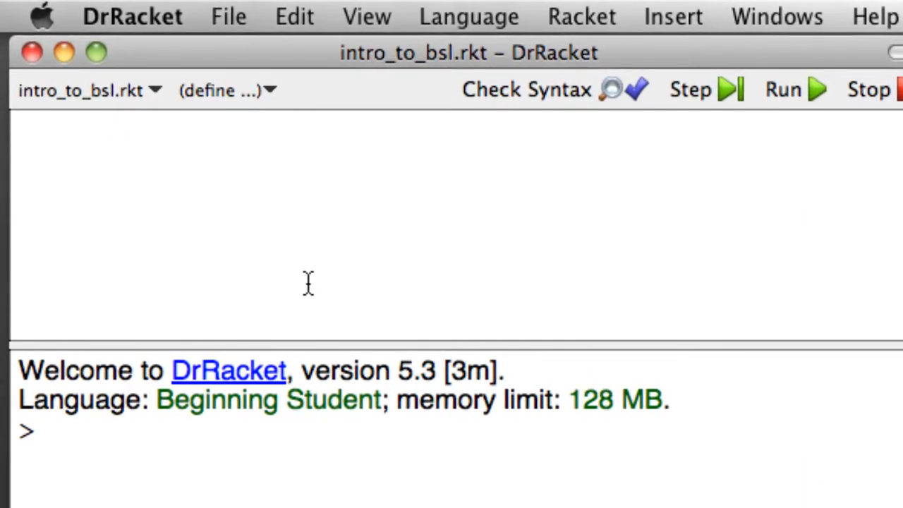
Write (+ 2 3) in the definitions area and highlight the line.
{"action": "type", "text": "("}
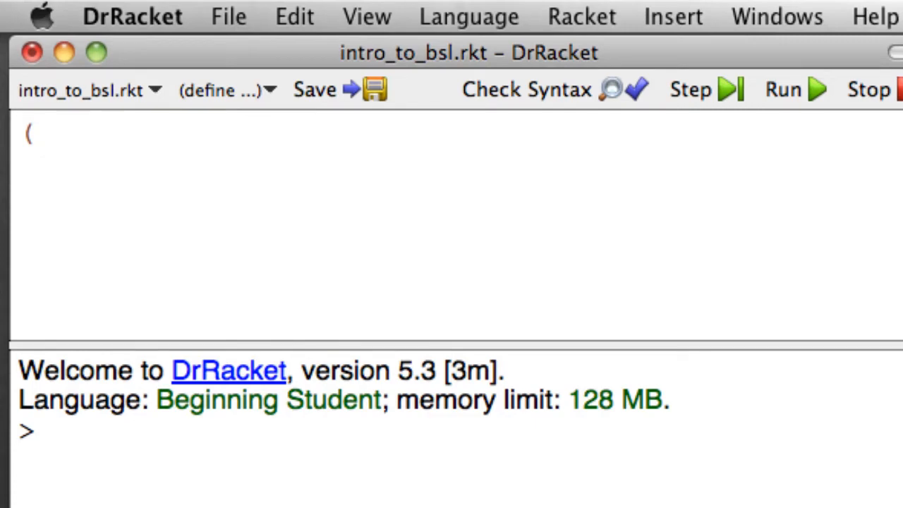
{"action": "type", "text": "+"}
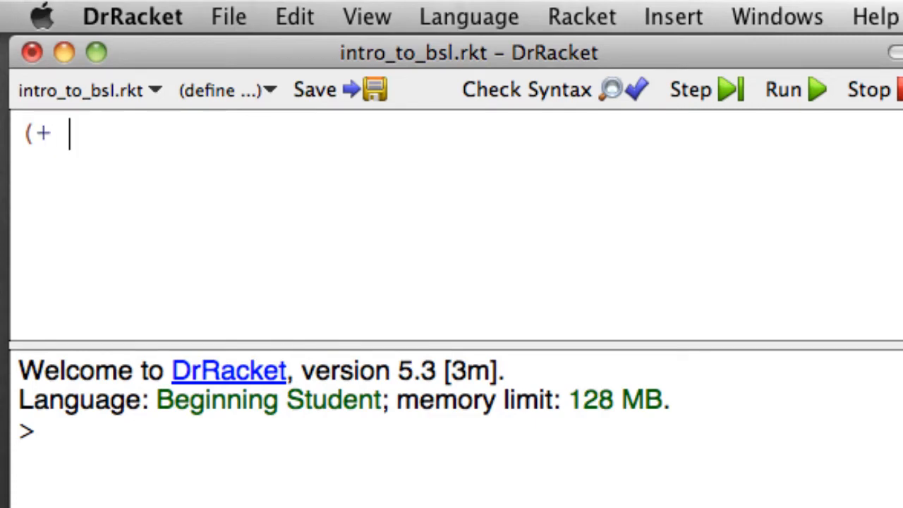
{"action": "type", "text": "2"}
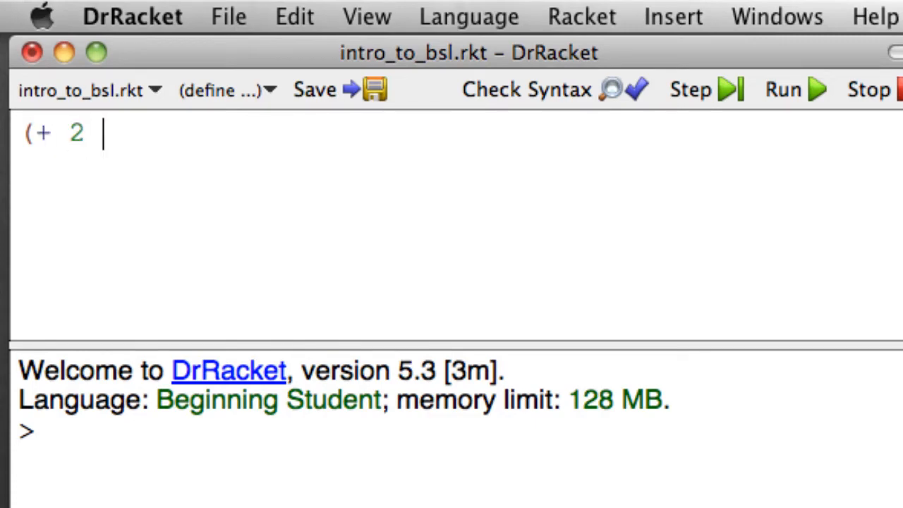
{"action": "type", "text": "3"}
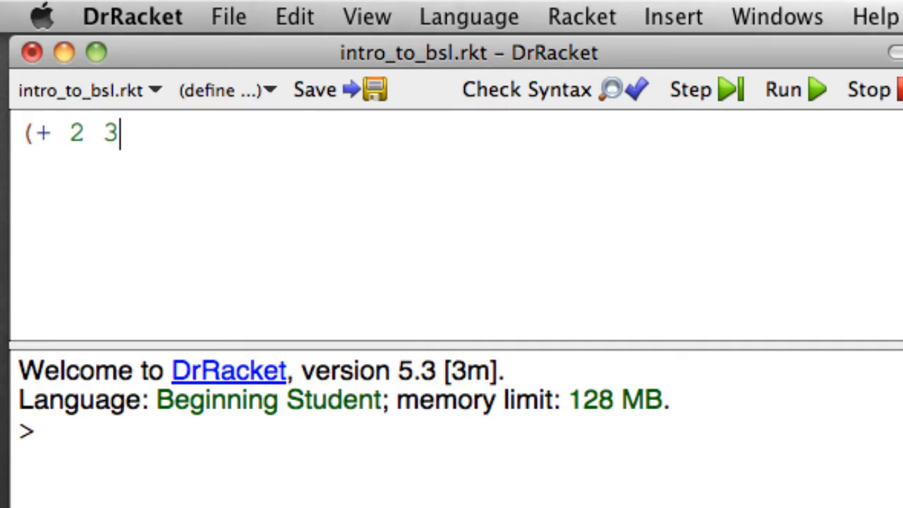
{"action": "type", "text": ")"}
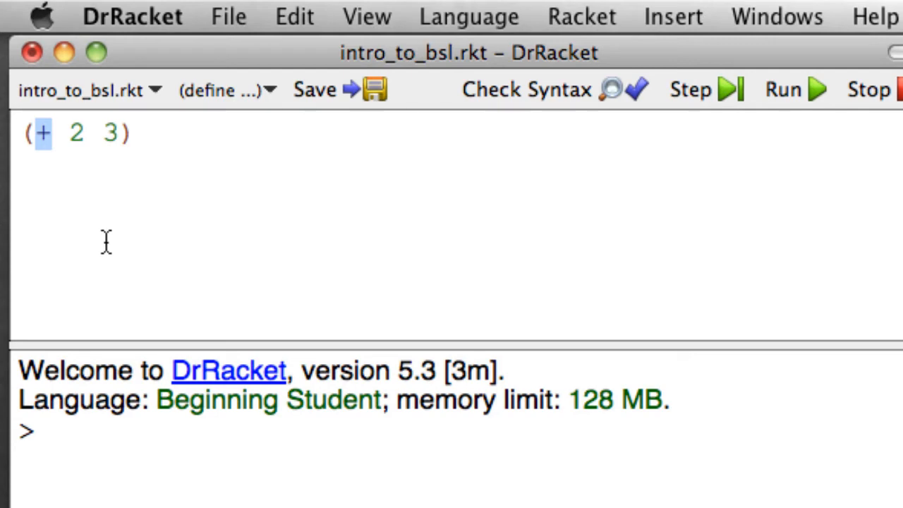
{"action": "mouse_move", "coordinate": [70, 132]}
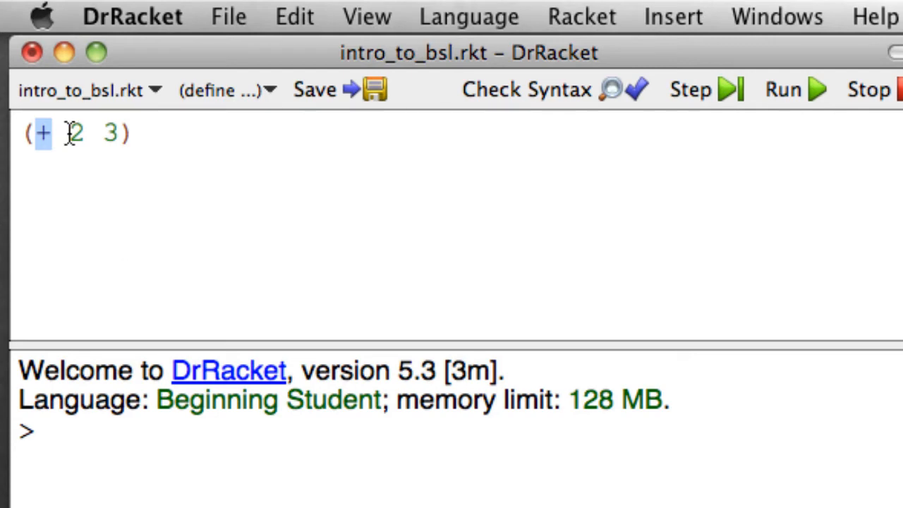
{"action": "left_click_drag", "start_coordinate": [67, 133], "coordinate": [120, 133]}
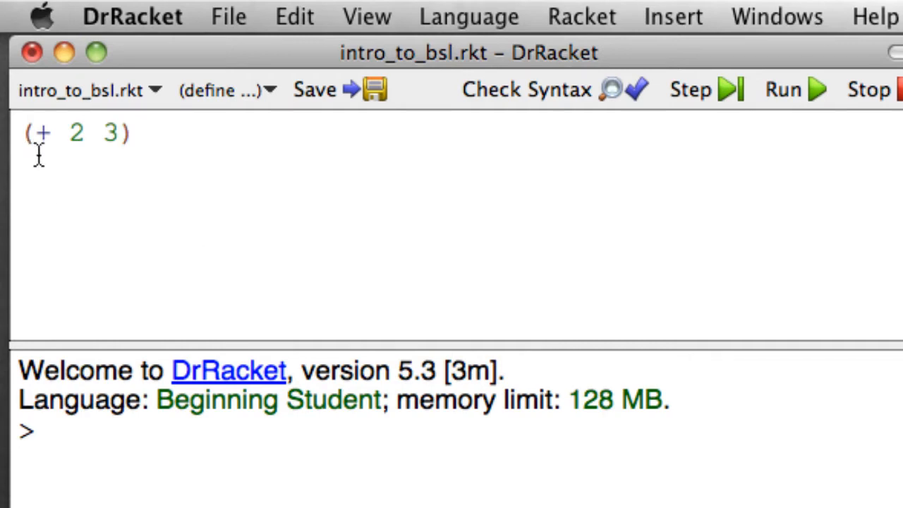
{"action": "mouse_move", "coordinate": [110, 162]}
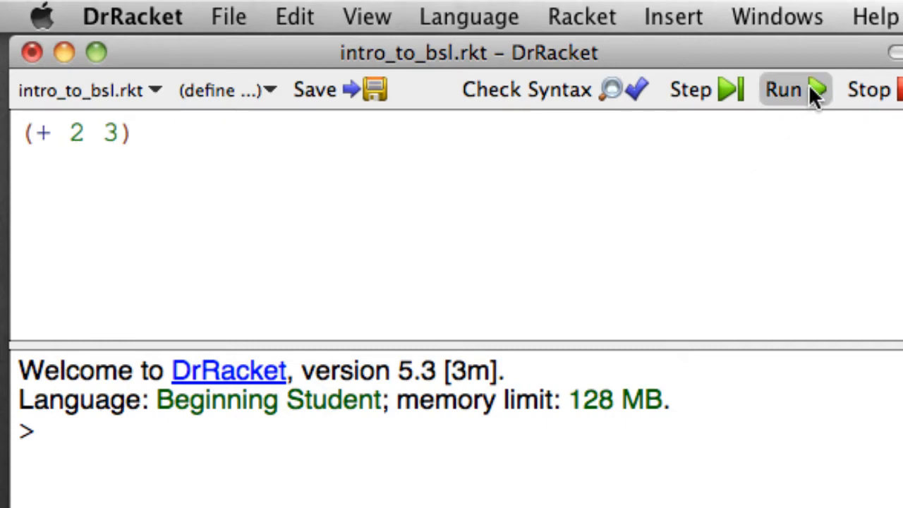
Run the definitions so (+ 2 3) prints 5 in the interactions area.
{"action": "left_click", "coordinate": [782, 90]}
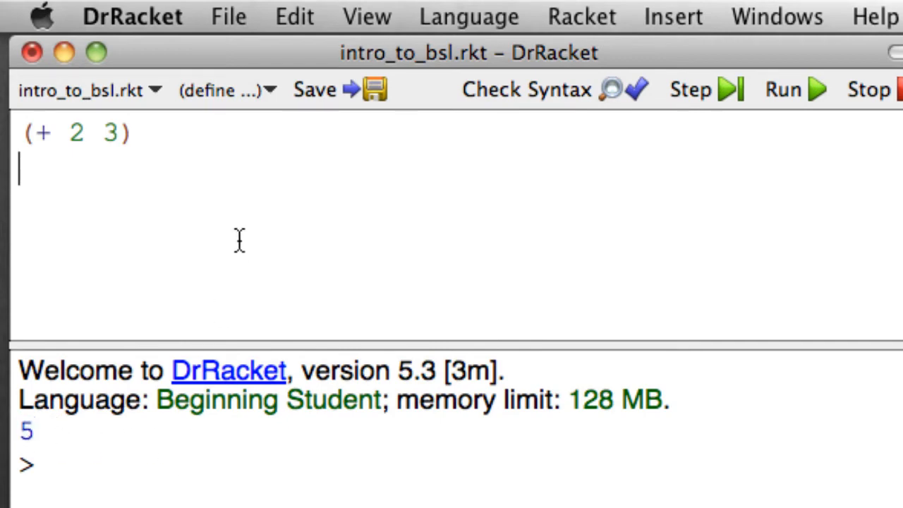
{"action": "mouse_move", "coordinate": [273, 205]}
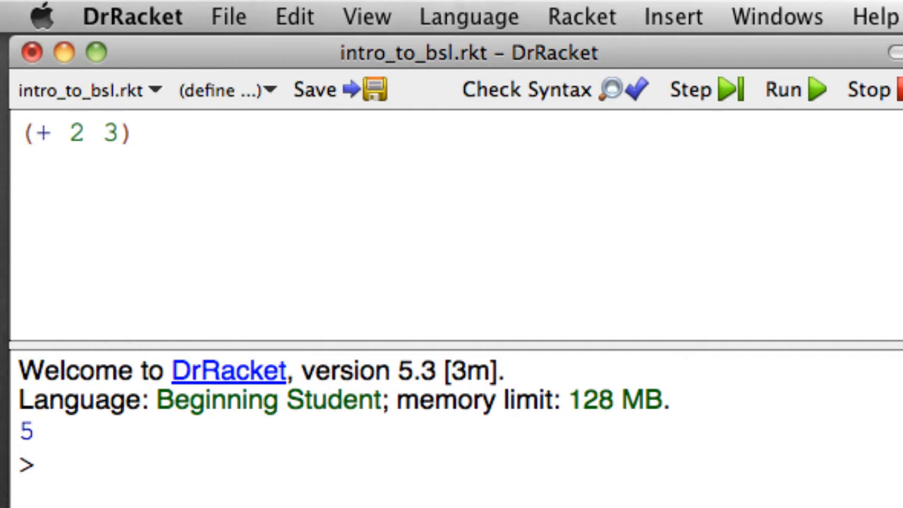
Add a widely spaced copy of (+ 2 3) and rerun, printing 5 twice.
{"action": "type", "text": "("}
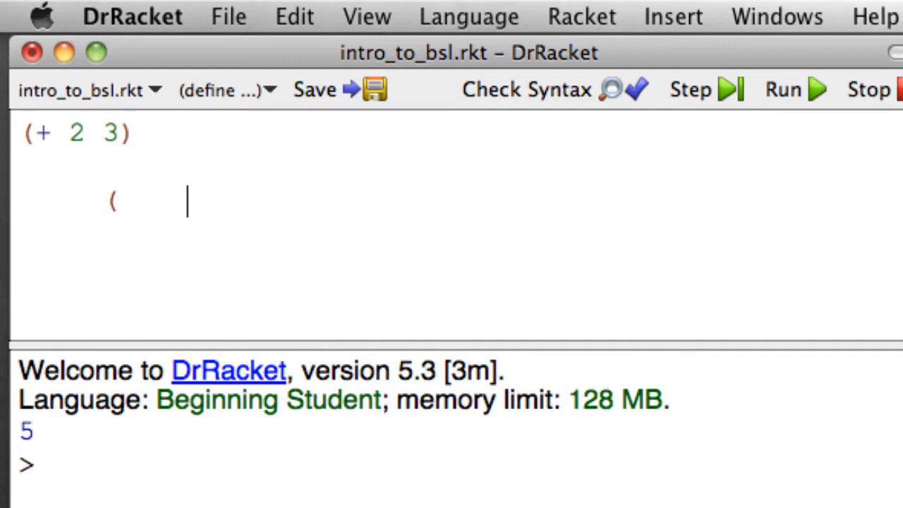
{"action": "type", "text": "+"}
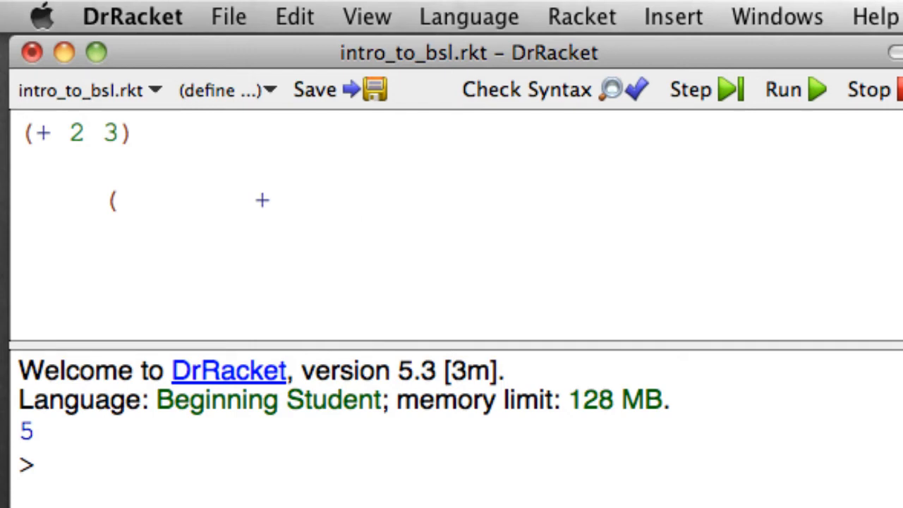
{"action": "type", "text": "2     3"}
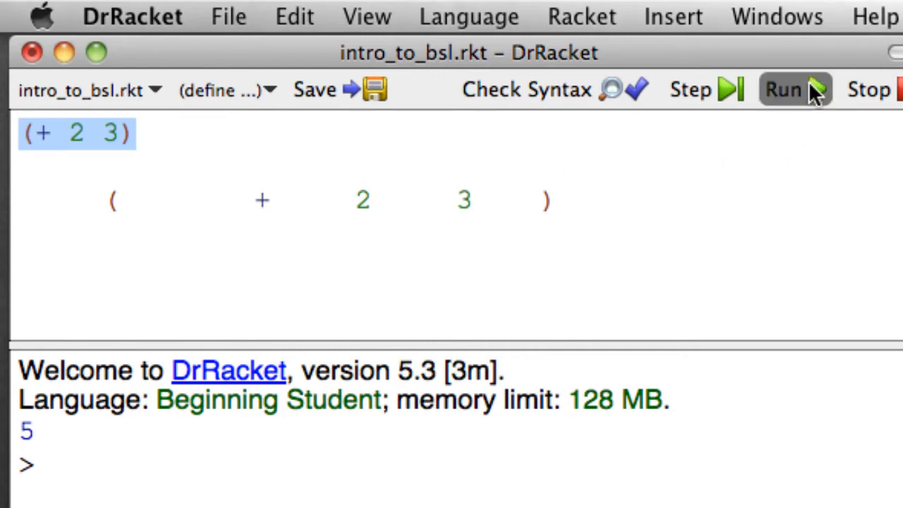
{"action": "left_click", "coordinate": [782, 90]}
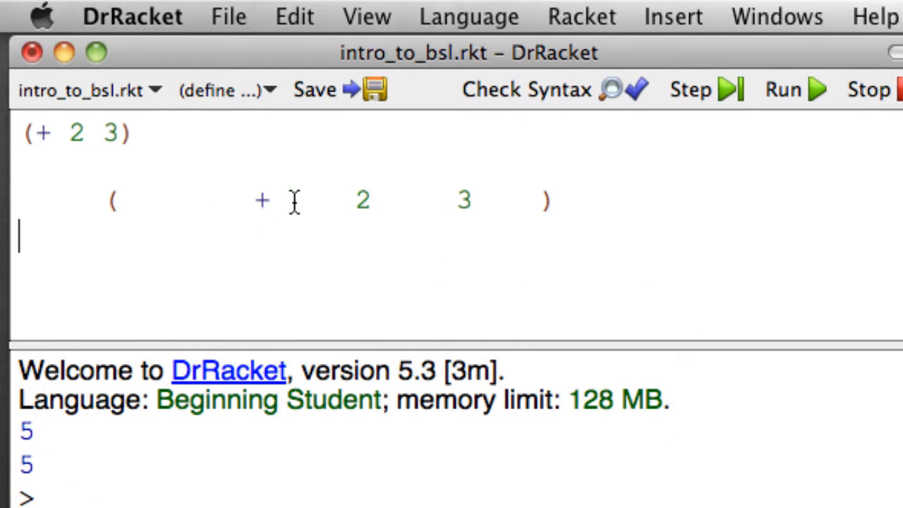
{"action": "mouse_move", "coordinate": [558, 233]}
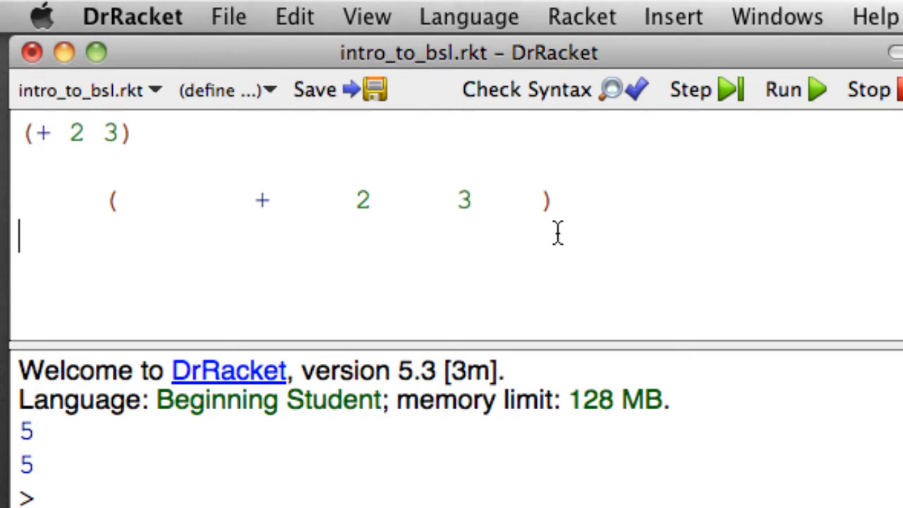
{"action": "mouse_move", "coordinate": [366, 201]}
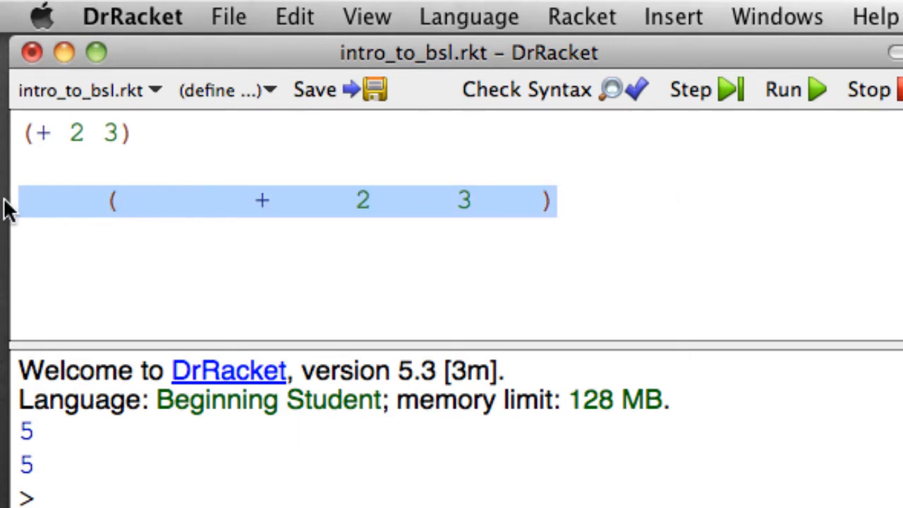
Turn the spaced copy into the nested expression (* (+ 2 3) (+ 8 4)).
{"action": "type", "text": "(+"}
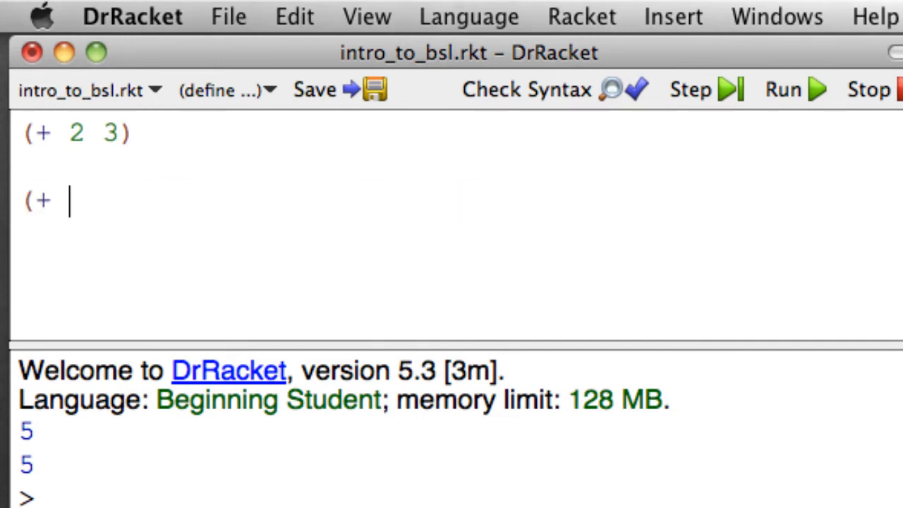
{"action": "type", "text": "* ("}
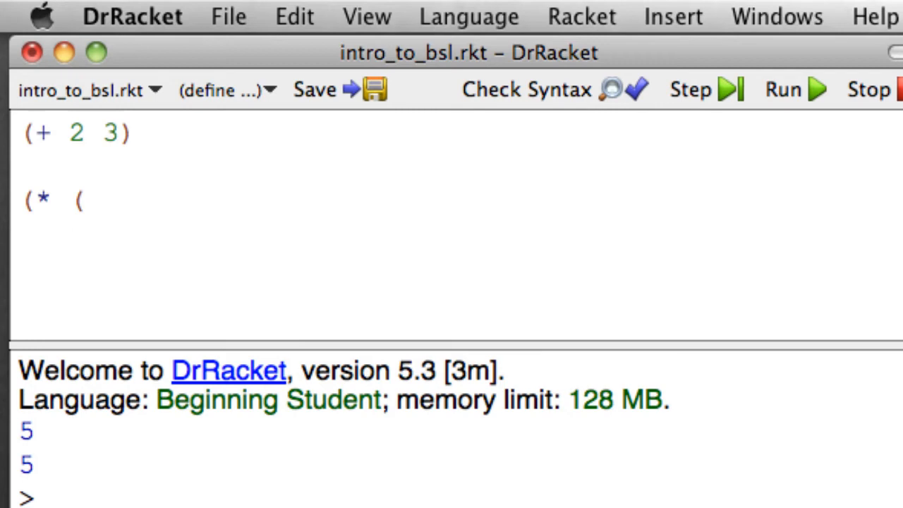
{"action": "type", "text": "+"}
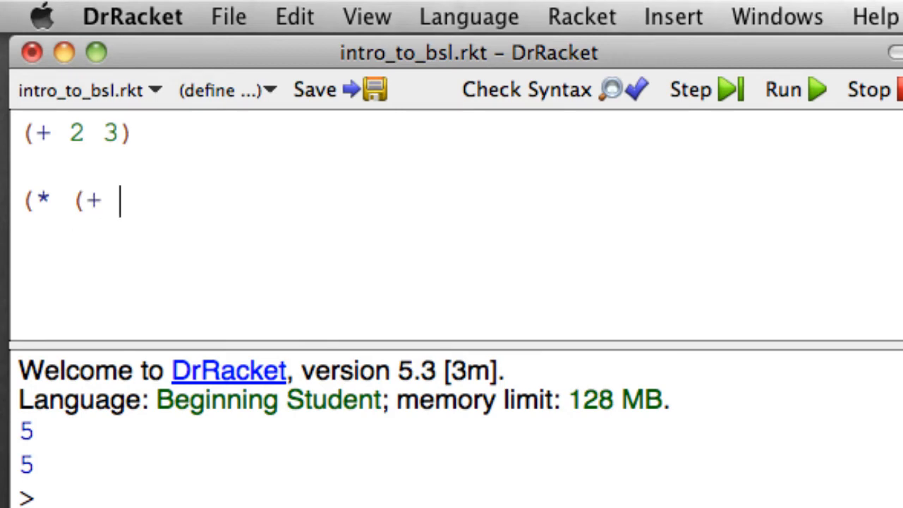
{"action": "type", "text": "2 3)"}
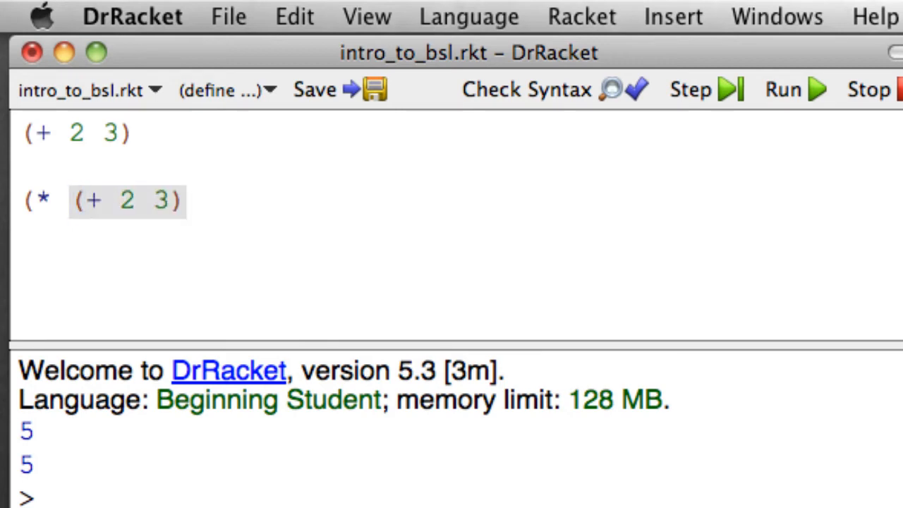
{"action": "type", "text": "(+ 8 4"}
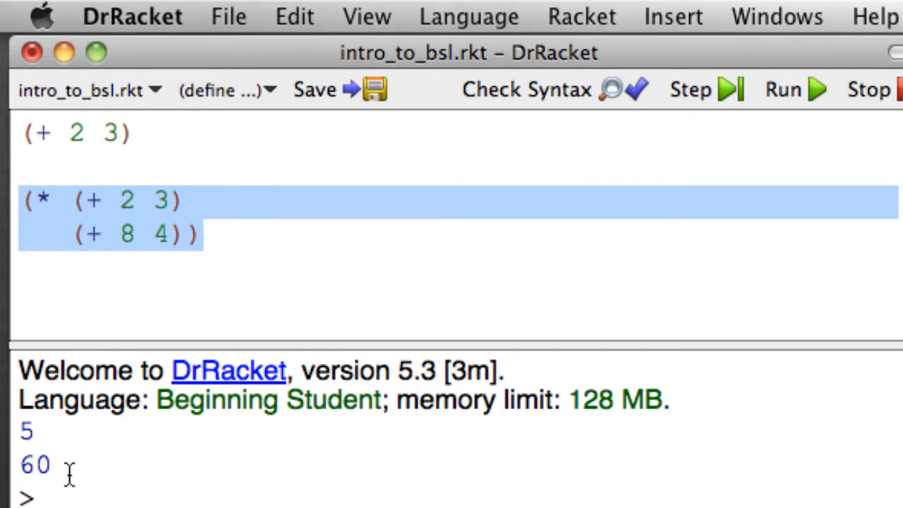
{"action": "left_click", "coordinate": [116, 300]}
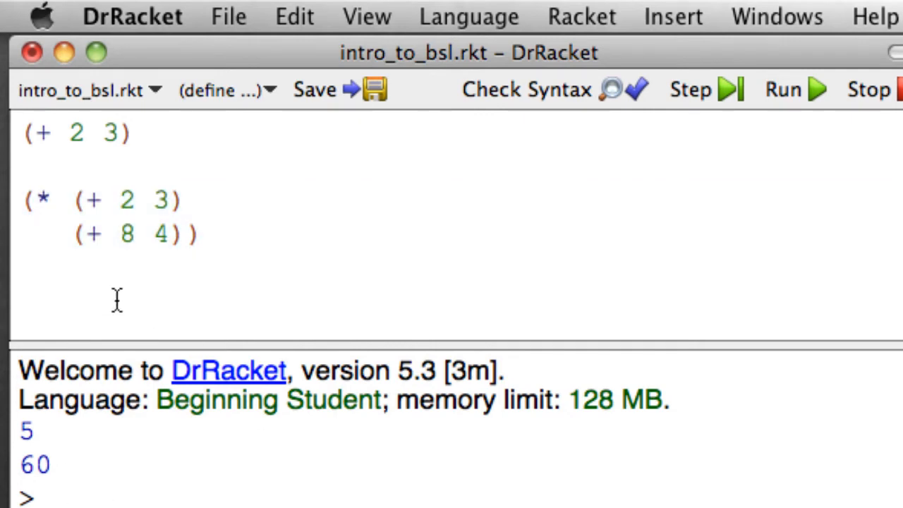
{"action": "mouse_move", "coordinate": [264, 228]}
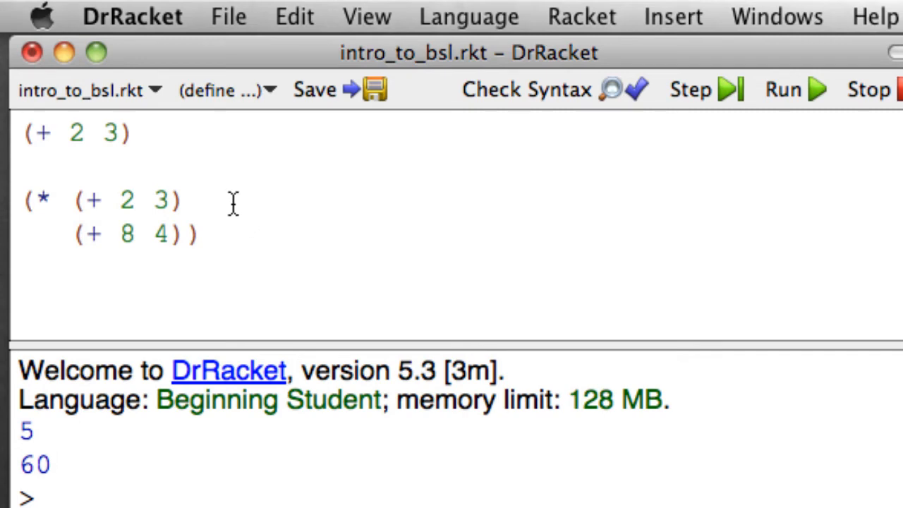
{"action": "mouse_move", "coordinate": [231, 234]}
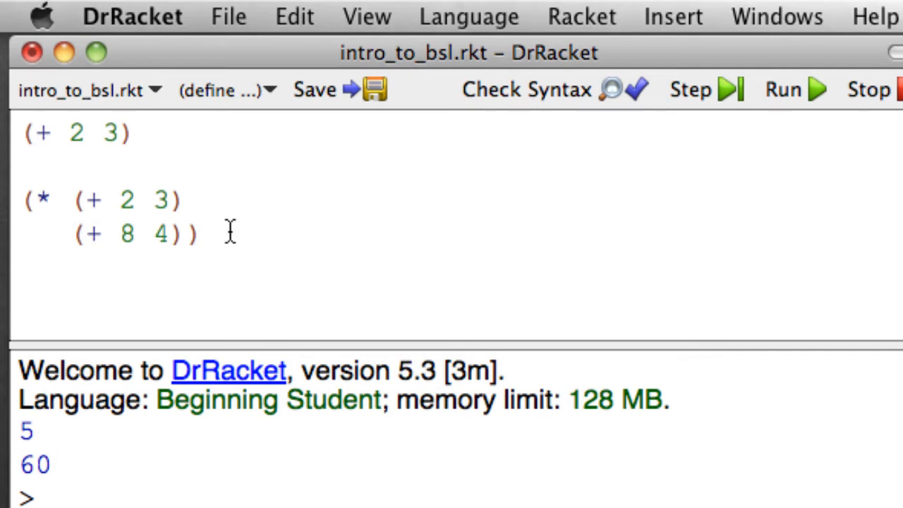
{"action": "mouse_move", "coordinate": [259, 289]}
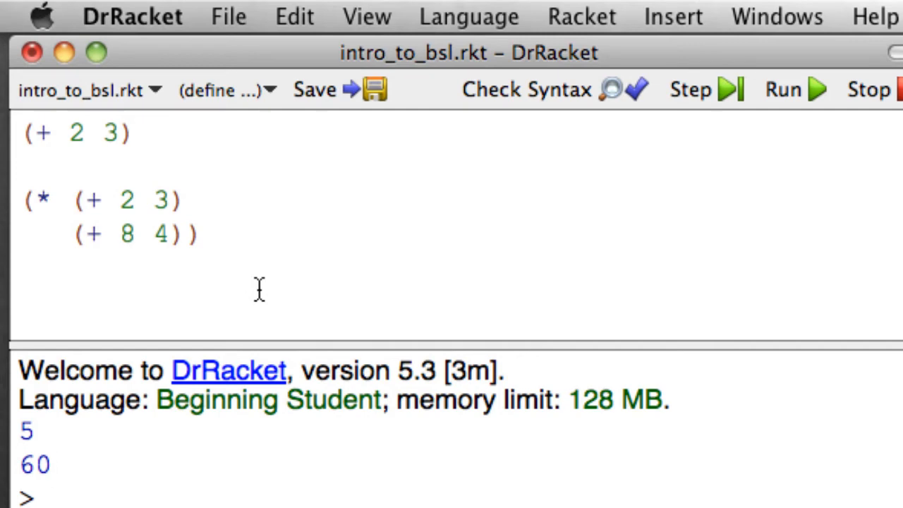
{"action": "mouse_move", "coordinate": [262, 289]}
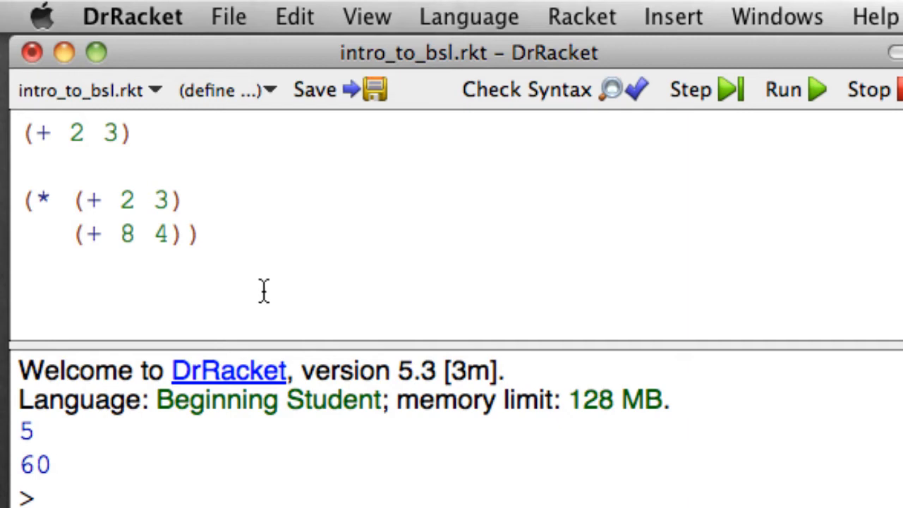
{"action": "mouse_move", "coordinate": [244, 265]}
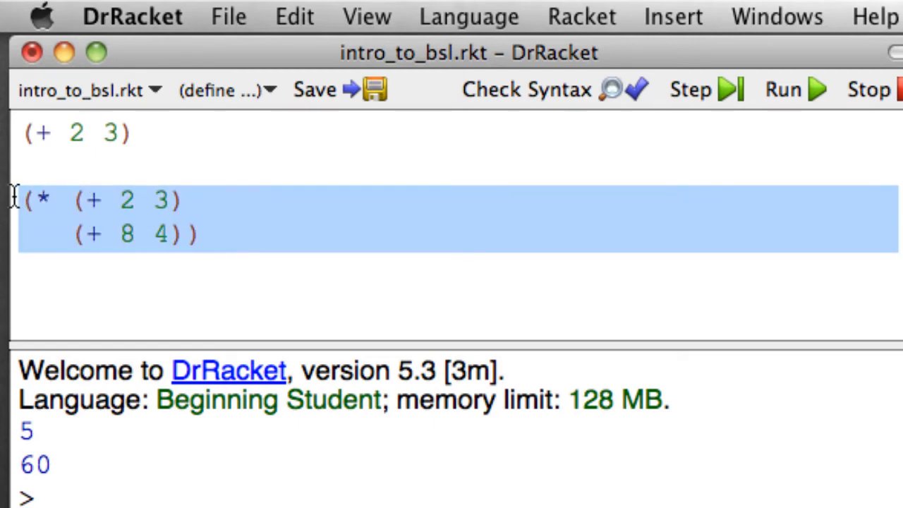
Delete the multiplication expression and write f(3), highlighting its argument 3.
{"action": "key", "text": "Delete"}
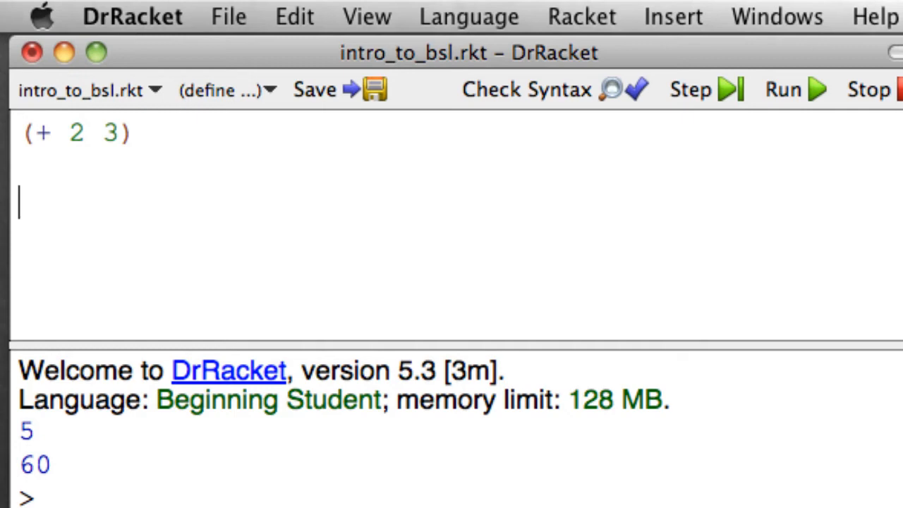
{"action": "type", "text": "f ("}
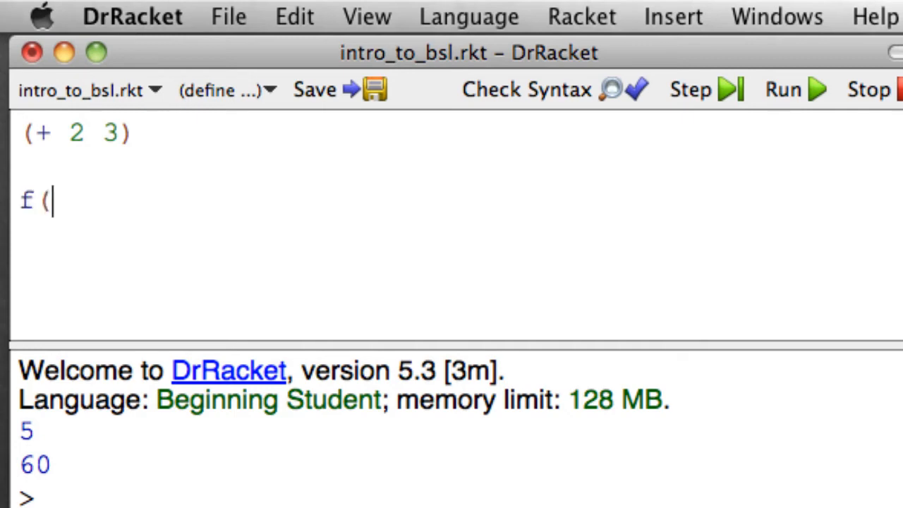
{"action": "type", "text": "3)"}
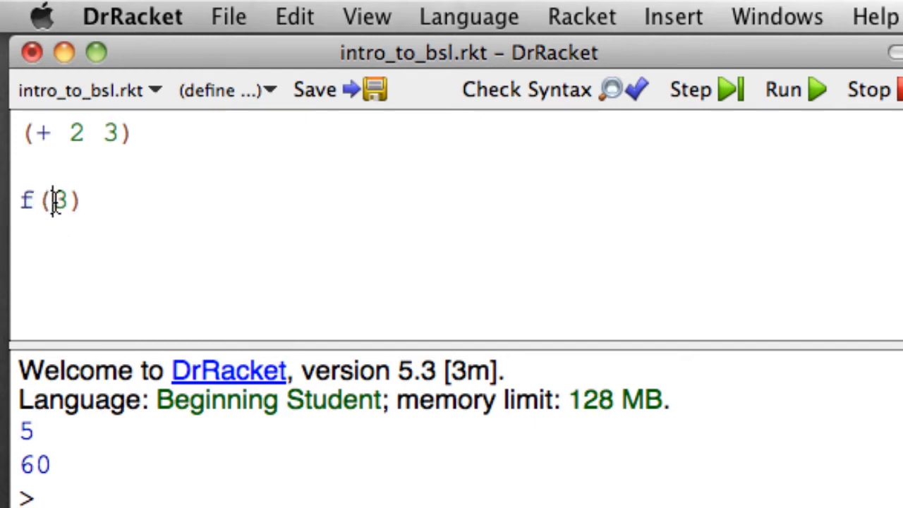
{"action": "double_click", "coordinate": [59, 200]}
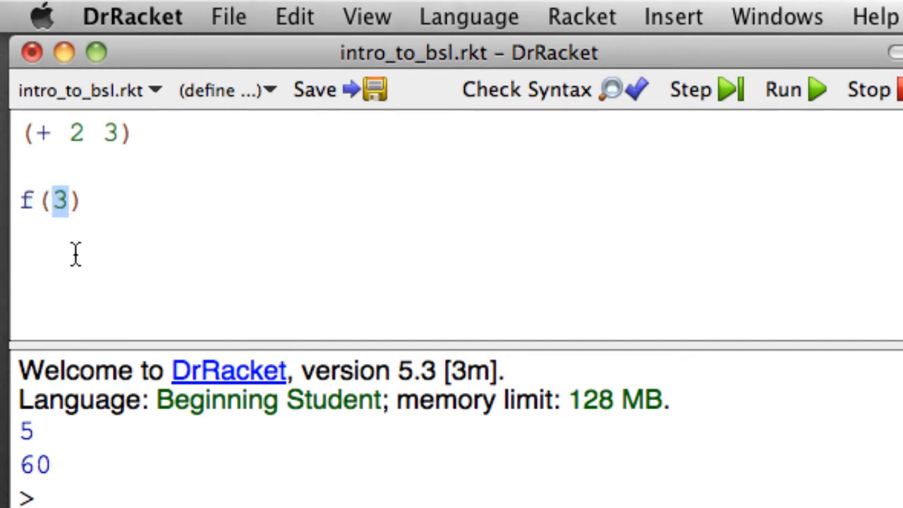
Add the infix line 2 + 3, highlighting the f and the plus.
{"action": "type", "text": "2"}
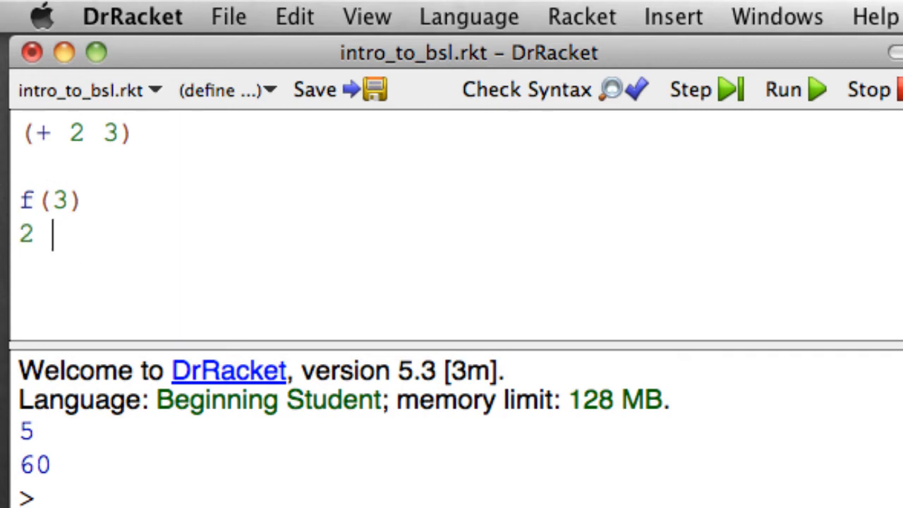
{"action": "type", "text": "+ 3"}
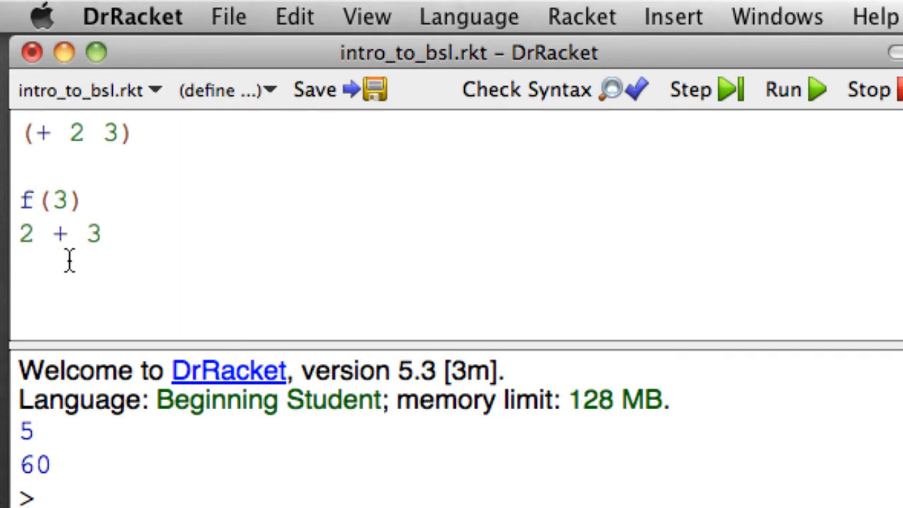
{"action": "double_click", "coordinate": [60, 233]}
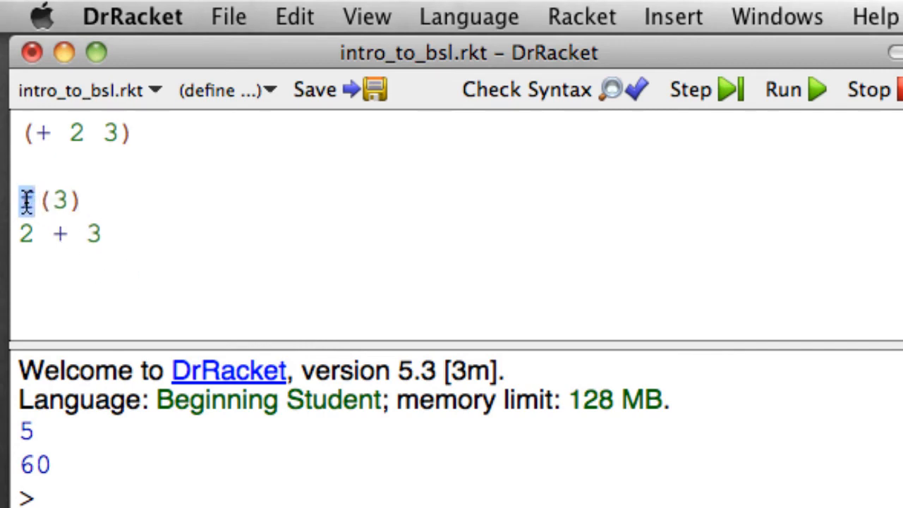
{"action": "mouse_move", "coordinate": [167, 271]}
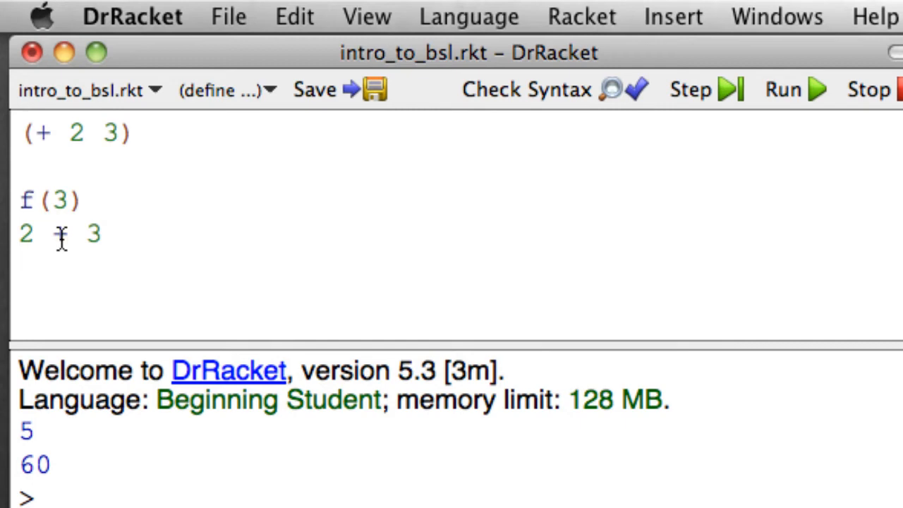
{"action": "double_click", "coordinate": [60, 234]}
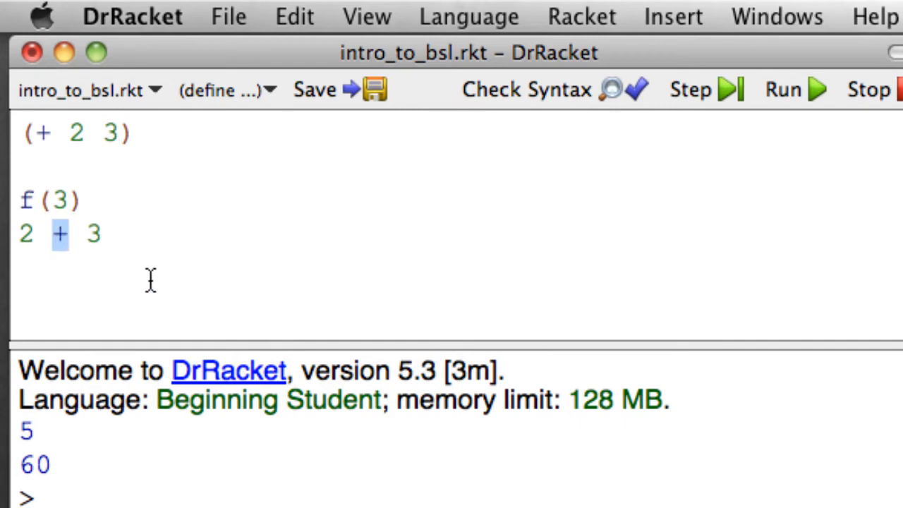
{"action": "mouse_move", "coordinate": [58, 251]}
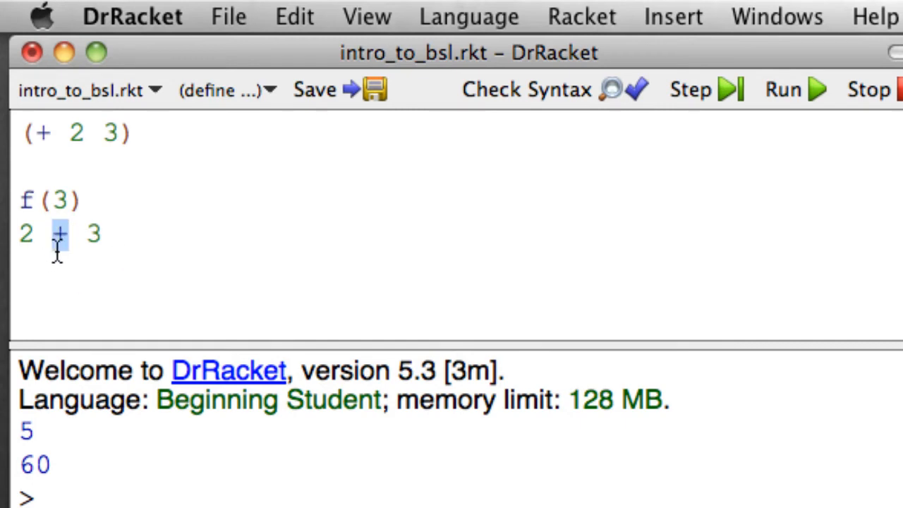
{"action": "mouse_move", "coordinate": [10, 232]}
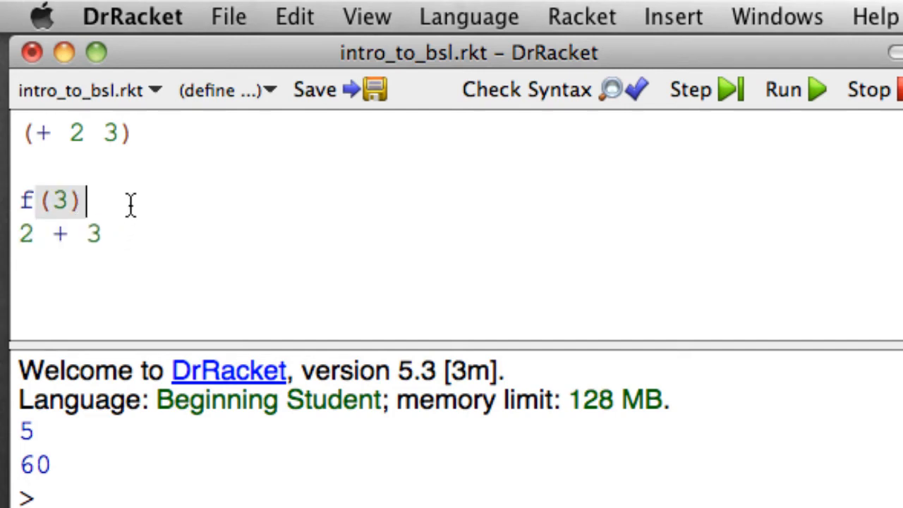
Write the parenthesized forms (f 3) and (+ on new lines, selecting each.
{"action": "key", "text": "enter"}
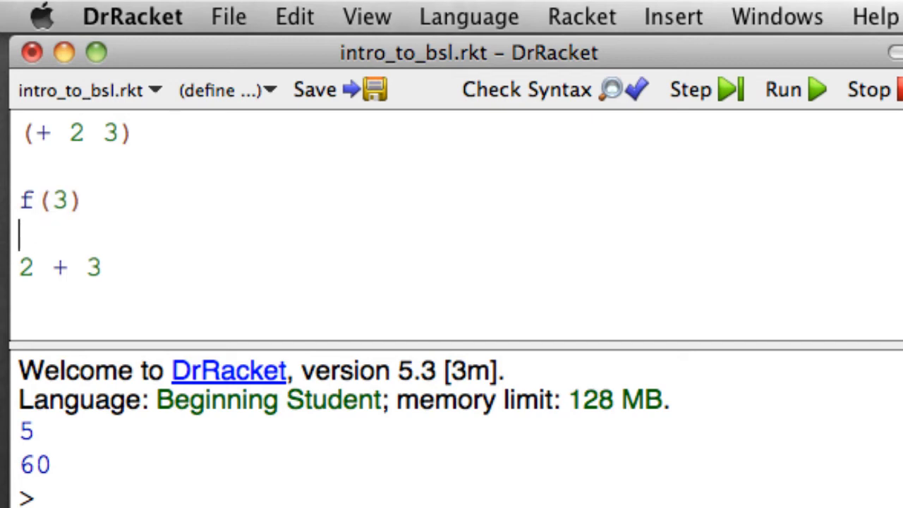
{"action": "type", "text": "("}
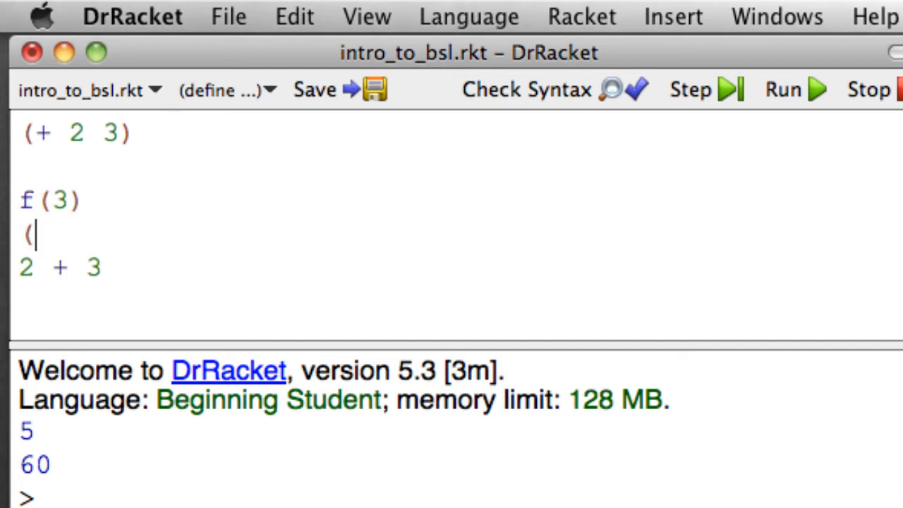
{"action": "type", "text": "f 3"}
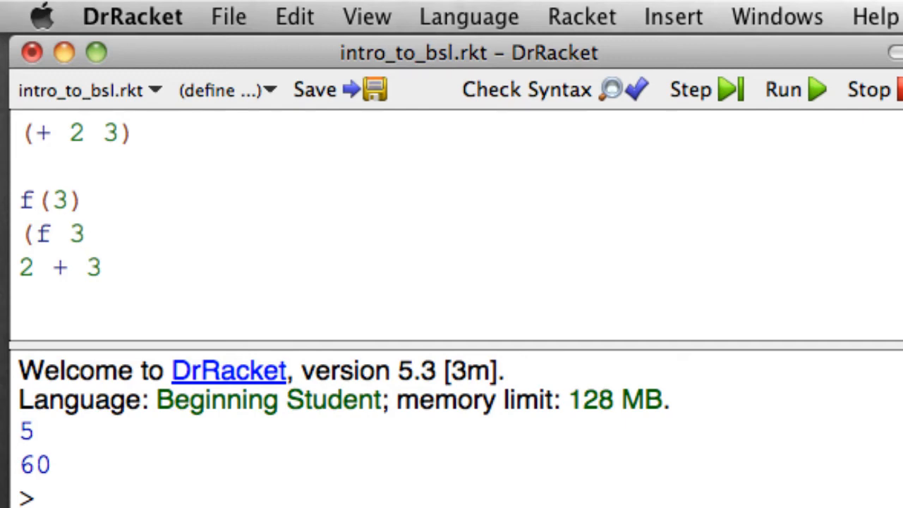
{"action": "double_click", "coordinate": [53, 234]}
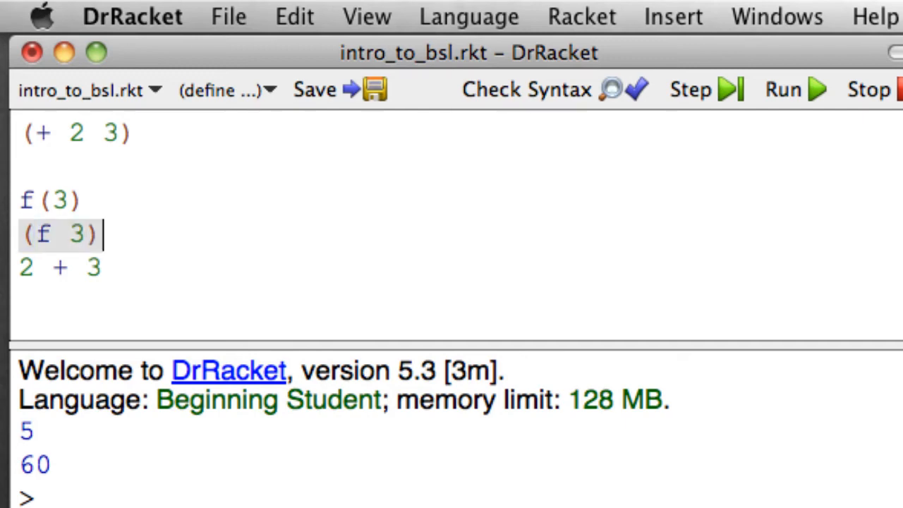
{"action": "type", "text": "(+ 2 3"}
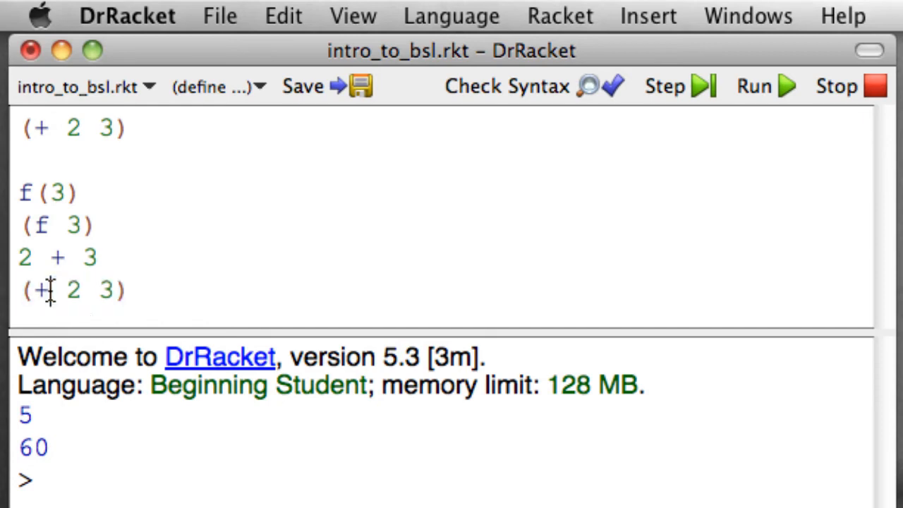
{"action": "double_click", "coordinate": [41, 224]}
{"action": "type", "text": "("}
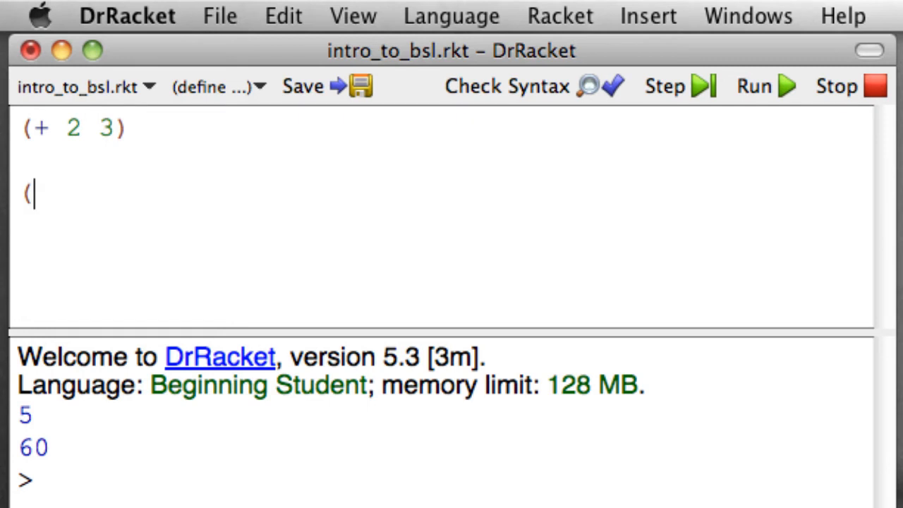
Complete the line as (2 + 3) and highlight its plus.
{"action": "type", "text": "2 + 3)"}
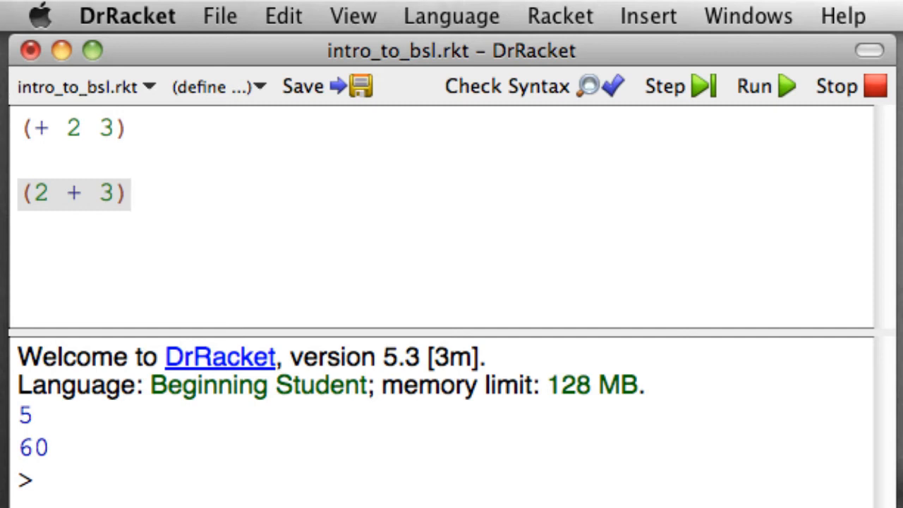
{"action": "left_click", "coordinate": [131, 192]}
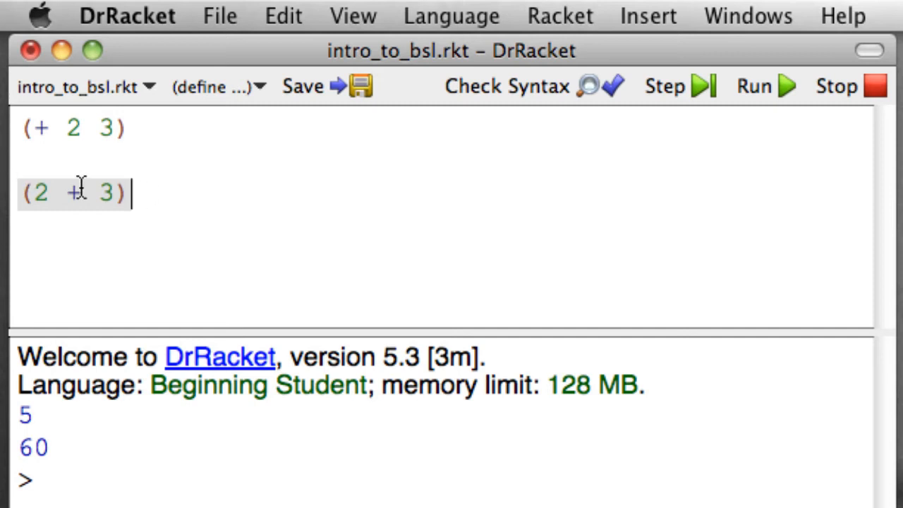
{"action": "double_click", "coordinate": [72, 193]}
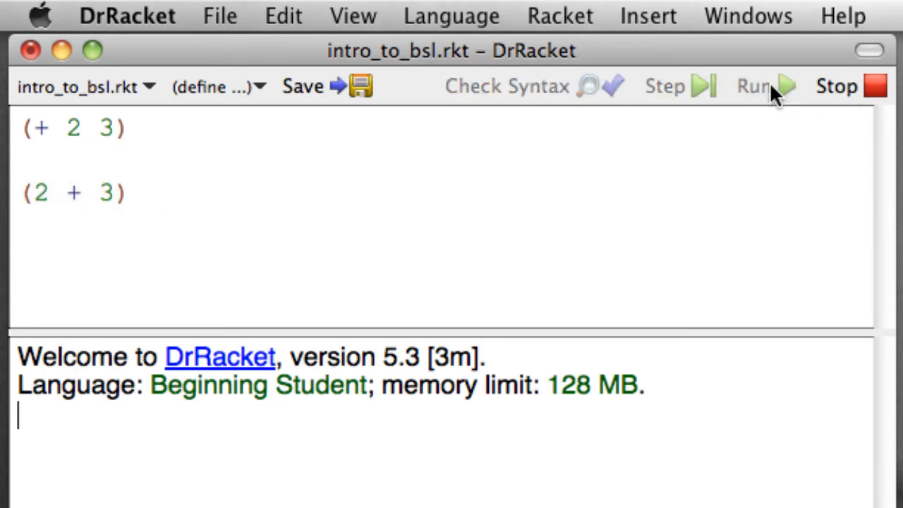
Run (2 + 3), highlight the 'expected a function' error, and insert a plus.
{"action": "left_click", "coordinate": [752, 86]}
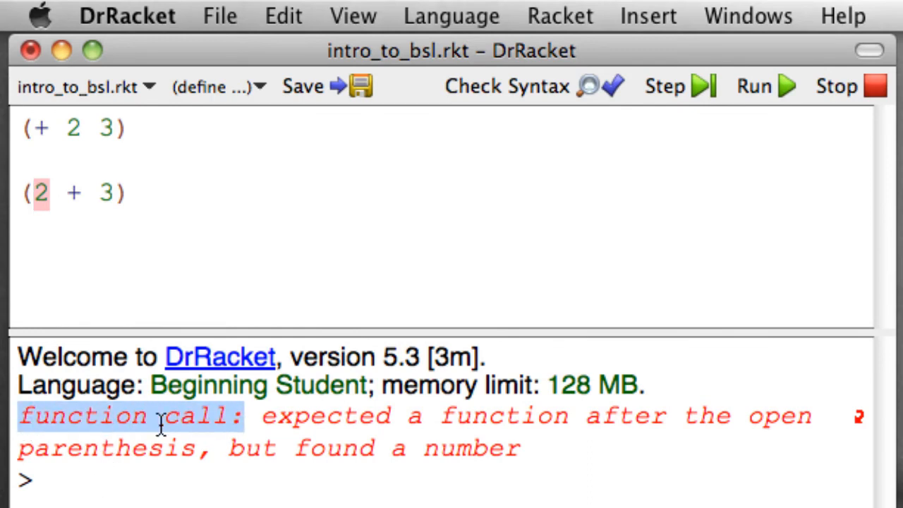
{"action": "left_click_drag", "start_coordinate": [18, 416], "coordinate": [519, 449]}
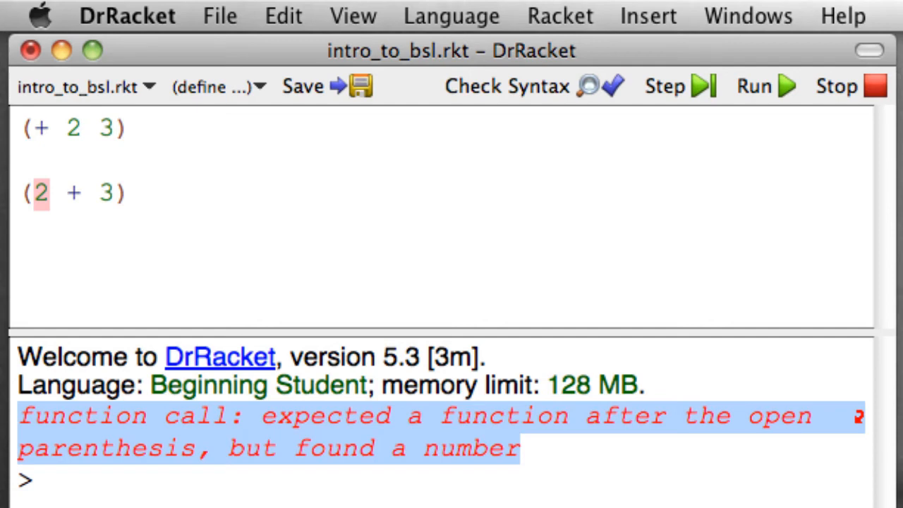
{"action": "left_click", "coordinate": [70, 286]}
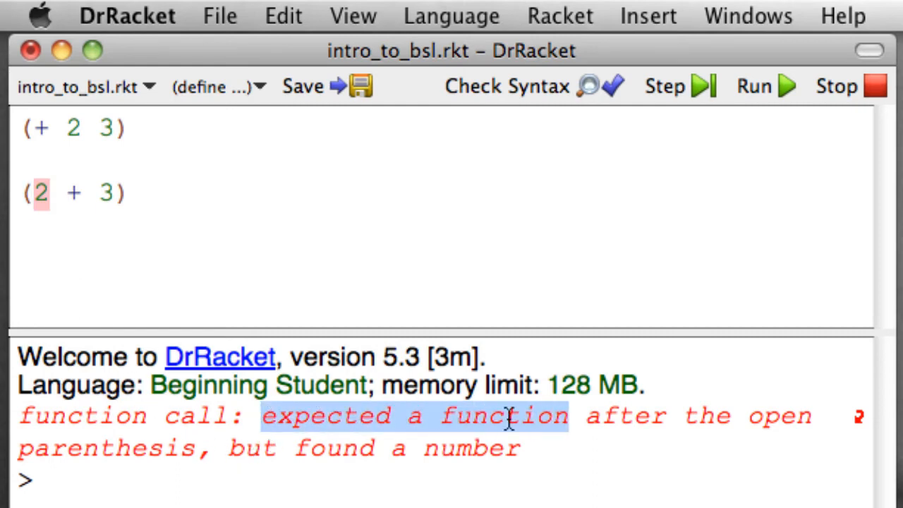
{"action": "mouse_move", "coordinate": [41, 199]}
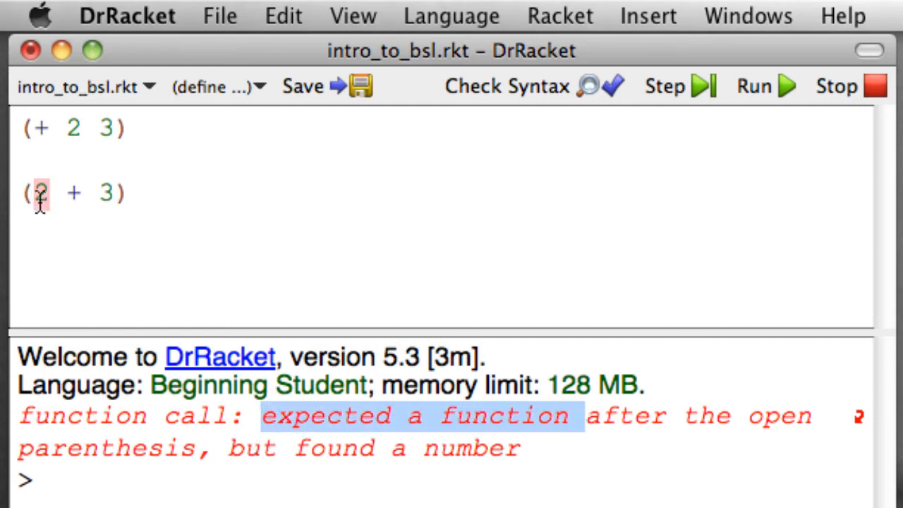
{"action": "double_click", "coordinate": [40, 192]}
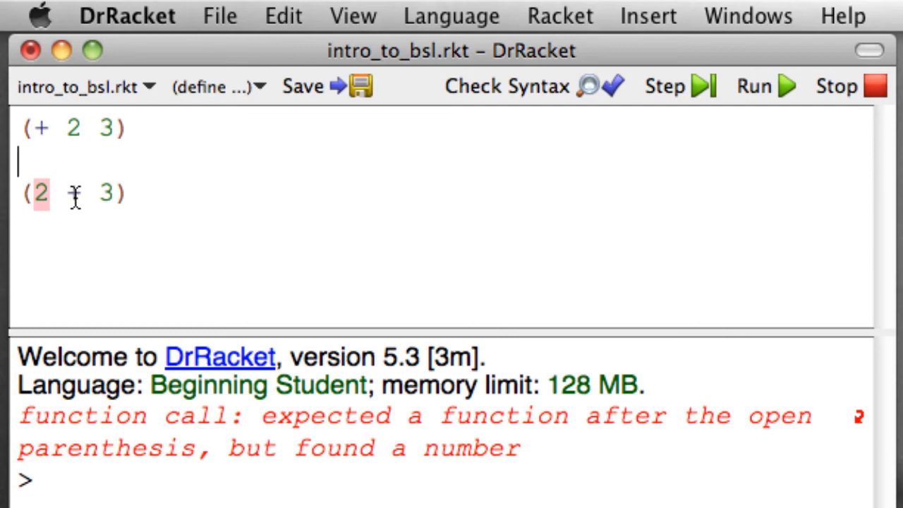
{"action": "type", "text": "+"}
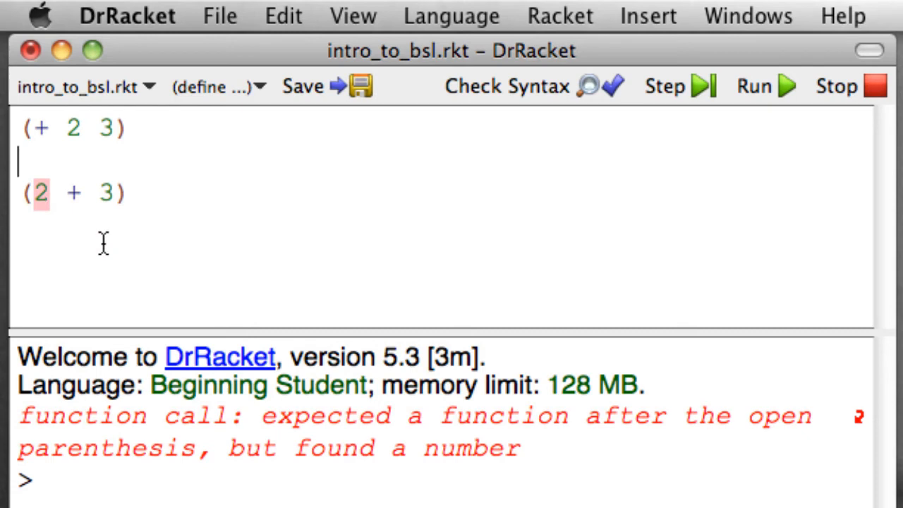
{"action": "mouse_move", "coordinate": [86, 240]}
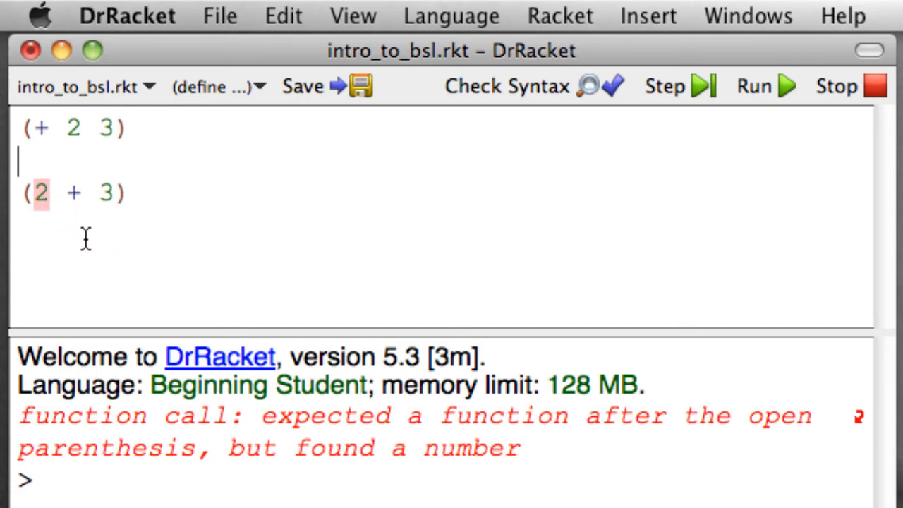
{"action": "mouse_move", "coordinate": [133, 214]}
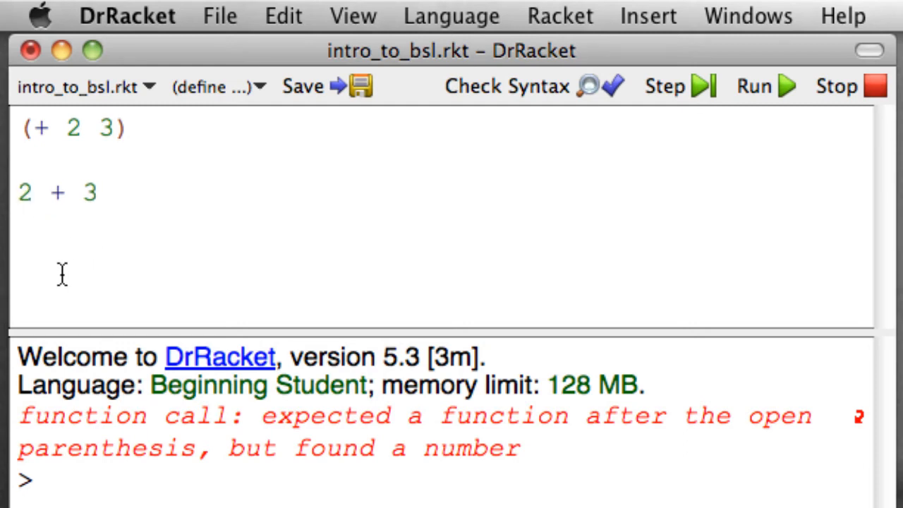
{"action": "mouse_move", "coordinate": [185, 304]}
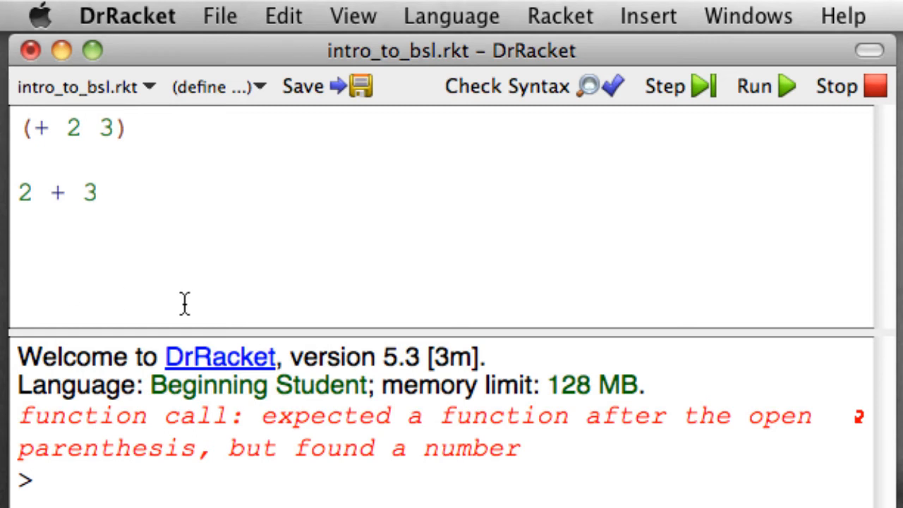
{"action": "mouse_move", "coordinate": [552, 199]}
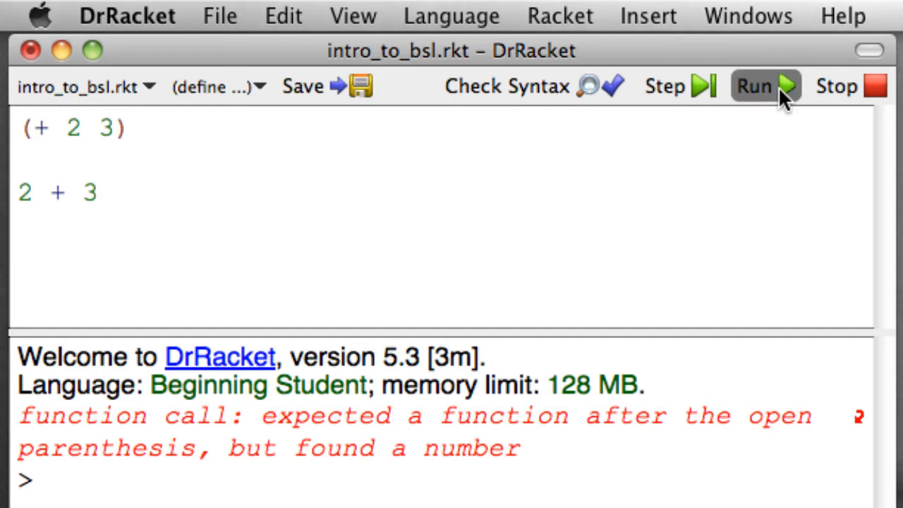
Run 2 + 3 without parentheses and highlight the no-open-parenthesis error.
{"action": "left_click", "coordinate": [754, 85]}
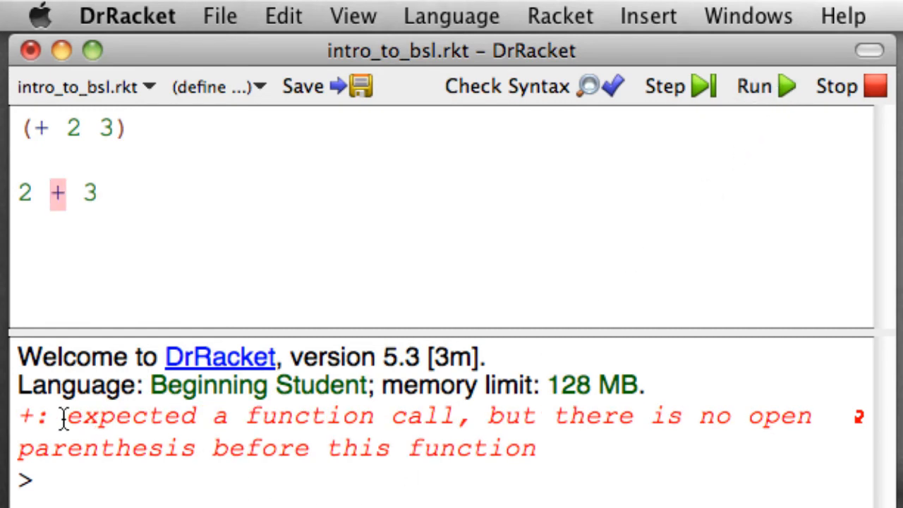
{"action": "left_click_drag", "start_coordinate": [67, 416], "coordinate": [388, 431]}
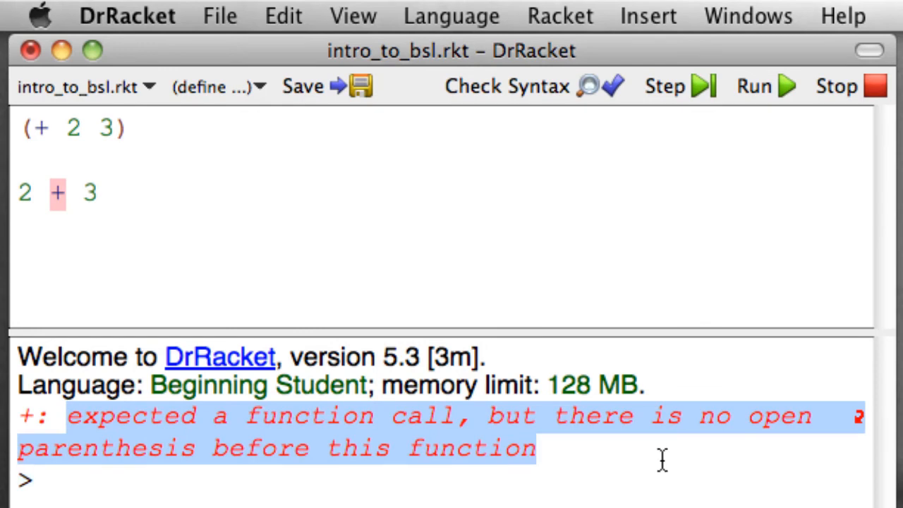
{"action": "mouse_move", "coordinate": [64, 182]}
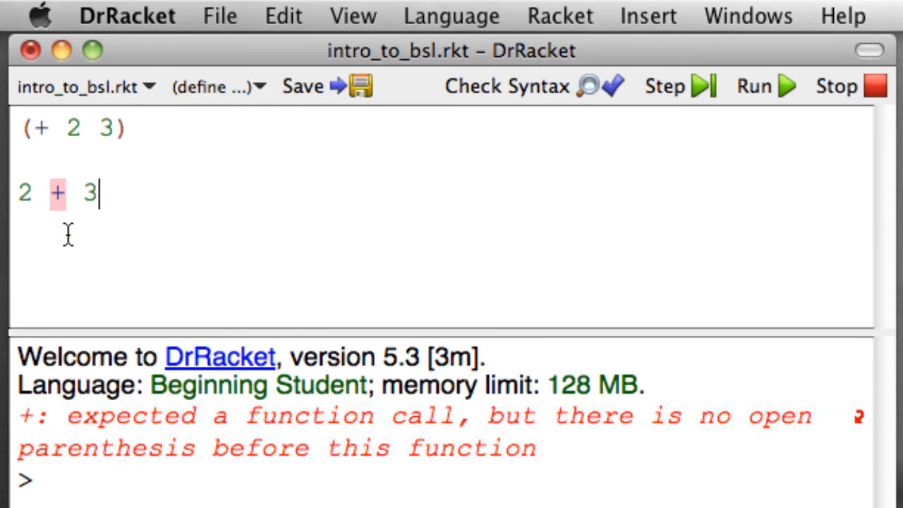
{"action": "double_click", "coordinate": [58, 193]}
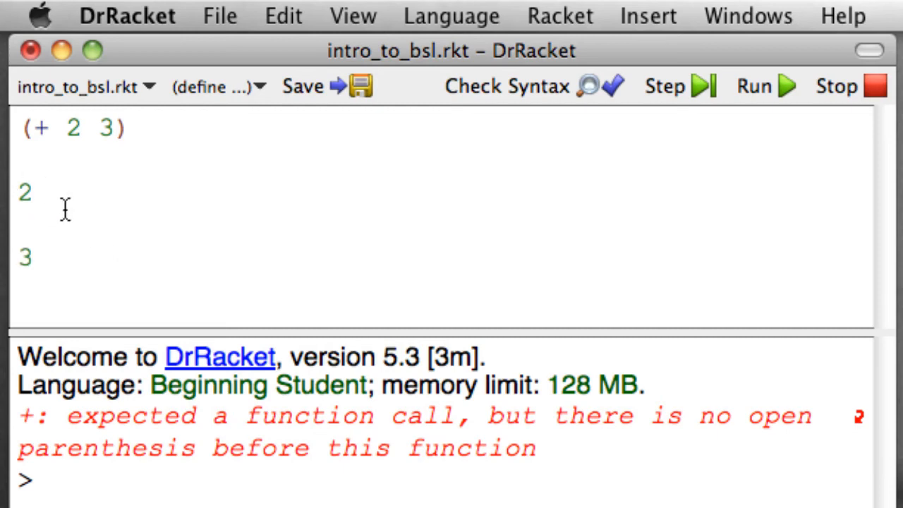
Run the file with bare 2 and 3, printing 5, 2, 3, and select 2.
{"action": "left_click", "coordinate": [751, 86]}
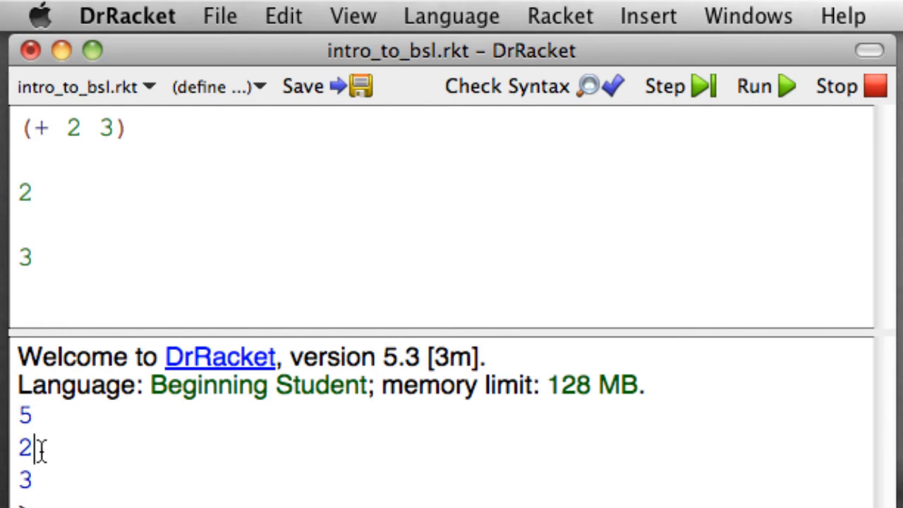
{"action": "double_click", "coordinate": [24, 258]}
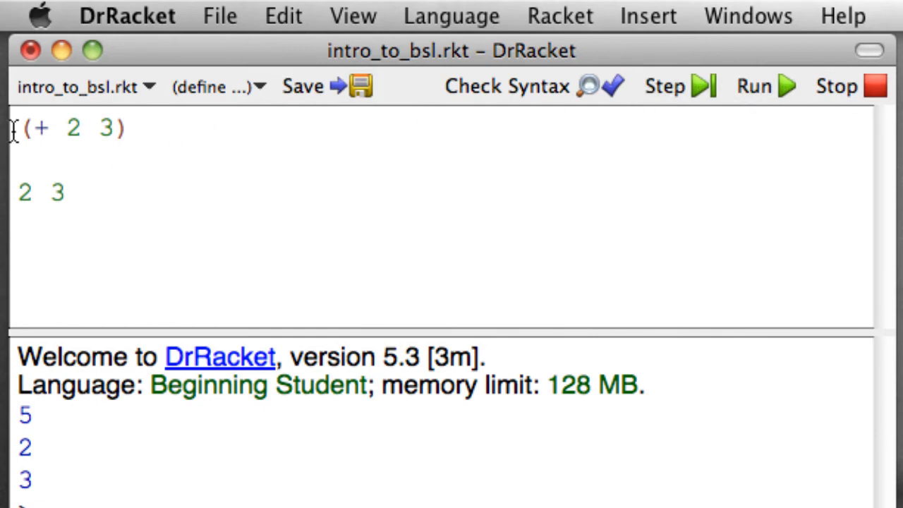
{"action": "mouse_move", "coordinate": [21, 193]}
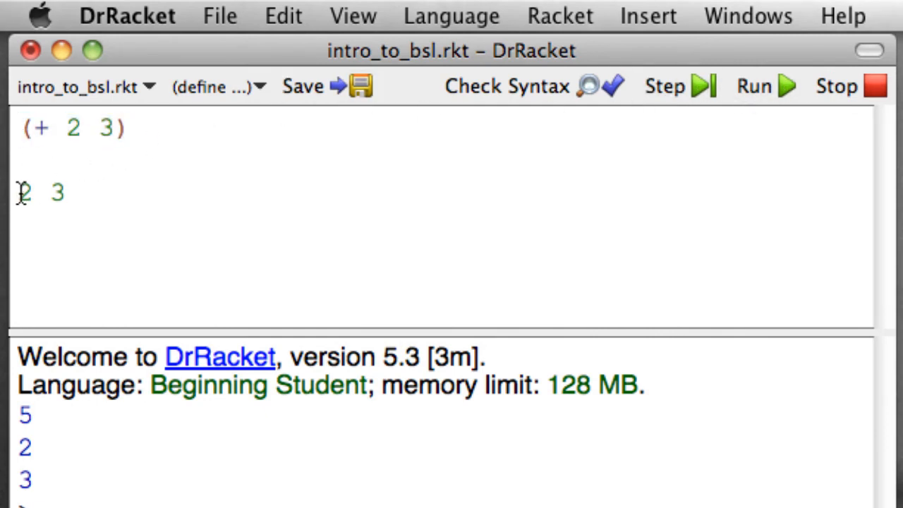
Insert a plus between 2 and 3 to restore the infix line 2 + 3.
{"action": "double_click", "coordinate": [57, 192]}
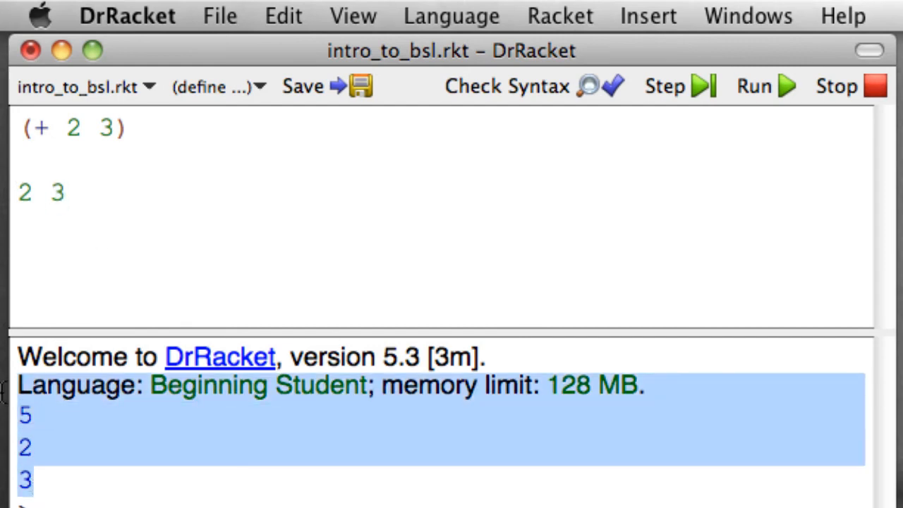
{"action": "left_click", "coordinate": [49, 192]}
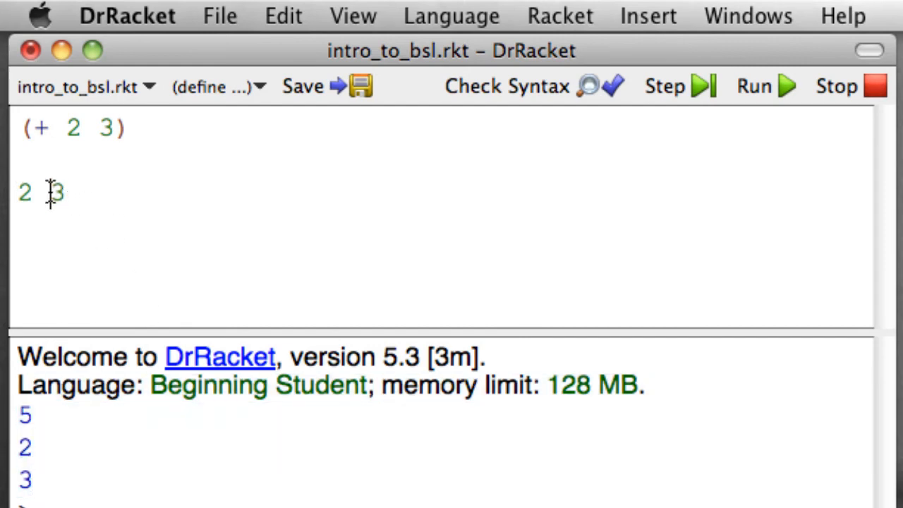
{"action": "type", "text": "+"}
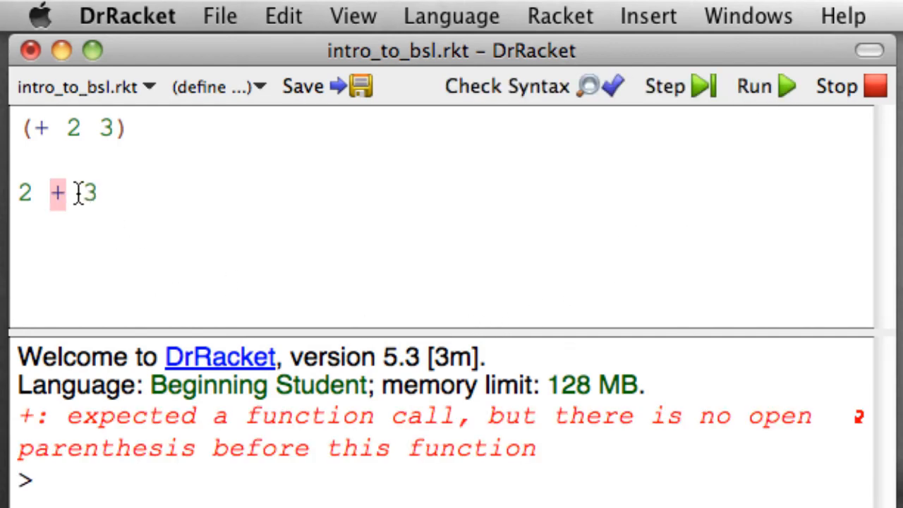
{"action": "mouse_move", "coordinate": [124, 430]}
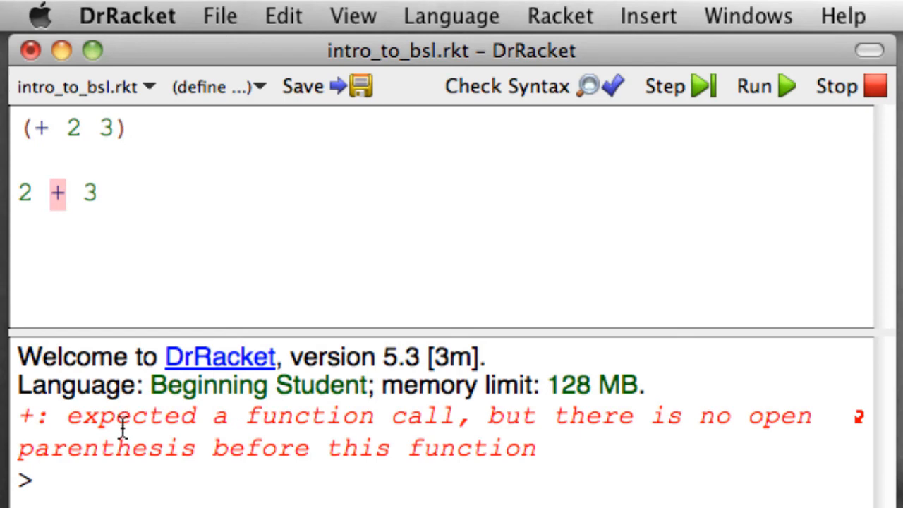
{"action": "mouse_move", "coordinate": [141, 445]}
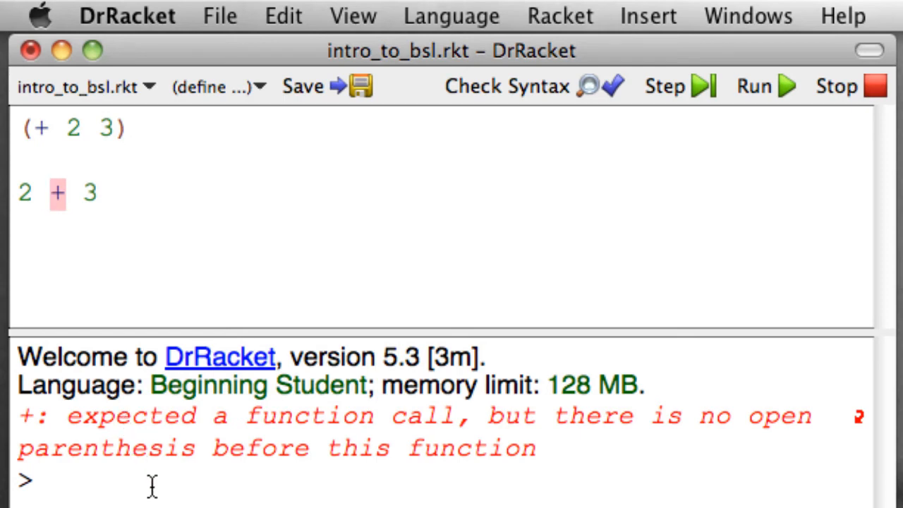
{"action": "mouse_move", "coordinate": [145, 356]}
{"action": "type", "text": "+ "}
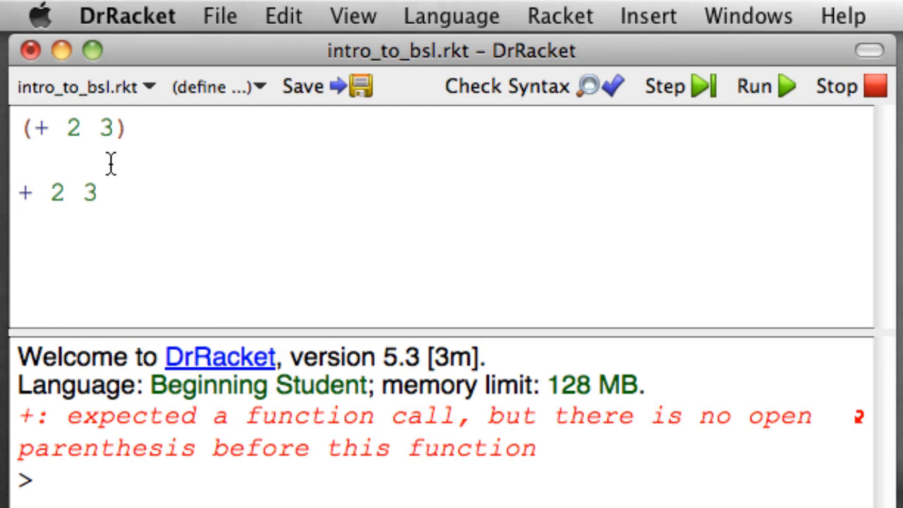
{"action": "mouse_move", "coordinate": [512, 138]}
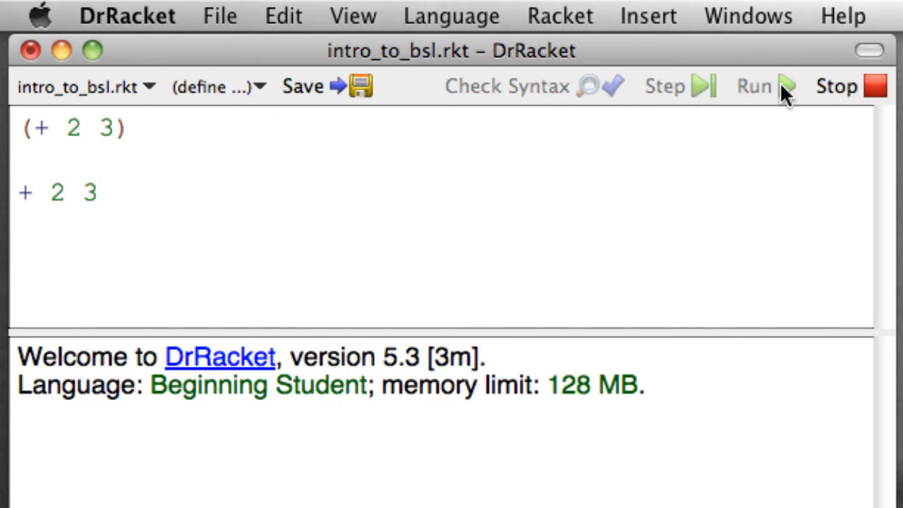
Run the unparenthesized + 2 3 line to get the no-open-parenthesis error again.
{"action": "left_click", "coordinate": [753, 85]}
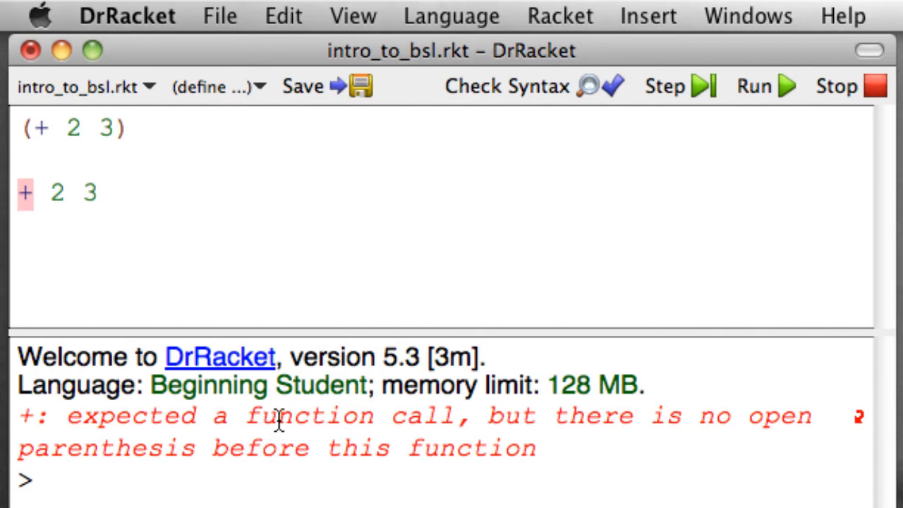
{"action": "mouse_move", "coordinate": [761, 459]}
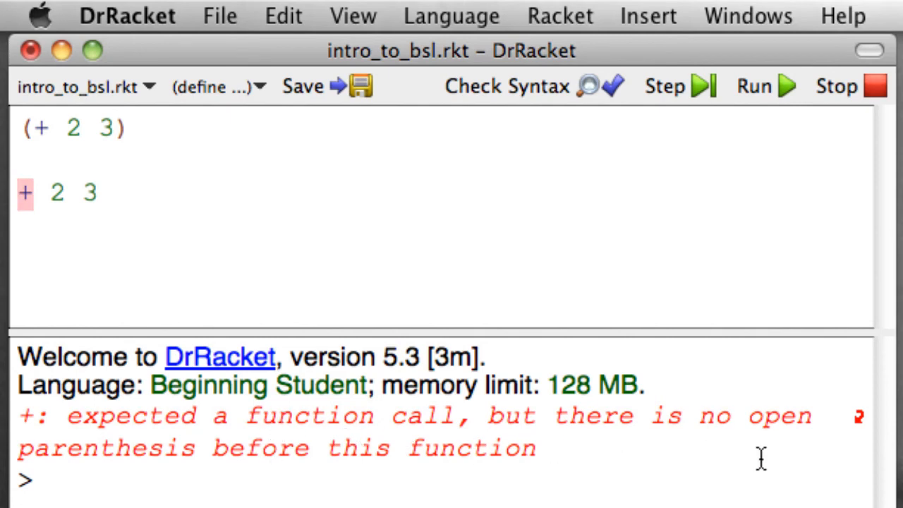
{"action": "mouse_move", "coordinate": [154, 226]}
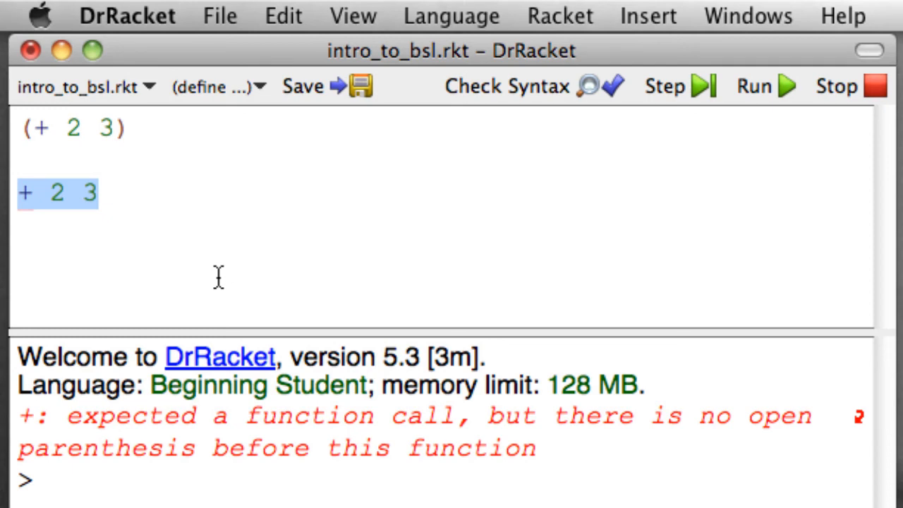
Delete the + 2 3 line and clear a partly typed attempt.
{"action": "key", "text": "Delete"}
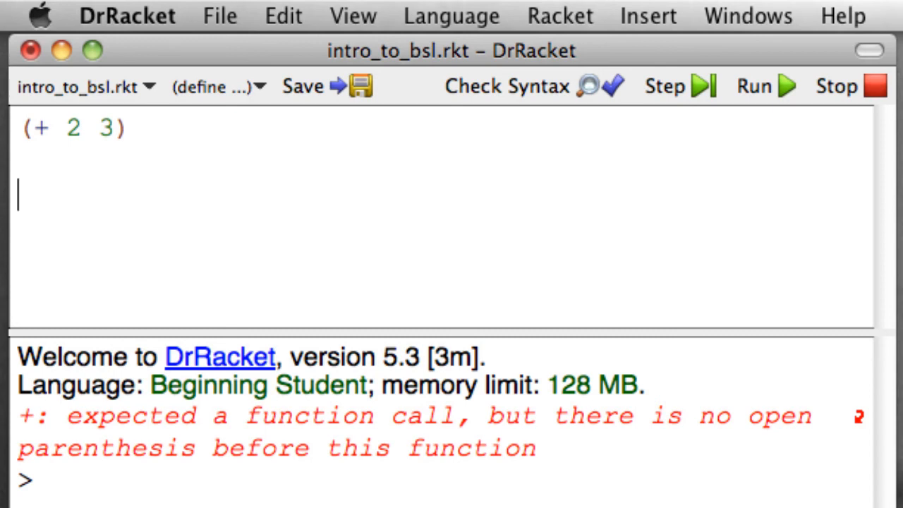
{"action": "type", "text": "2 + 3"}
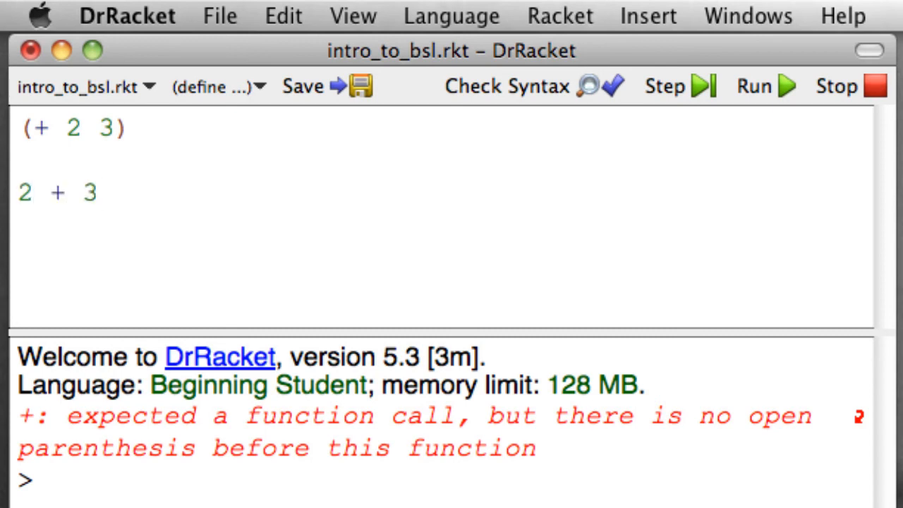
{"action": "type", "text": "(3)"}
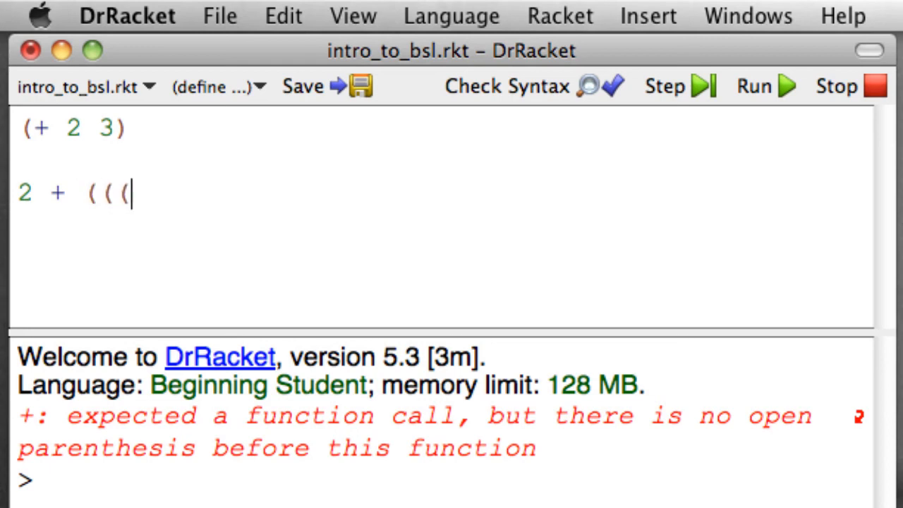
{"action": "type", "text": "3)))"}
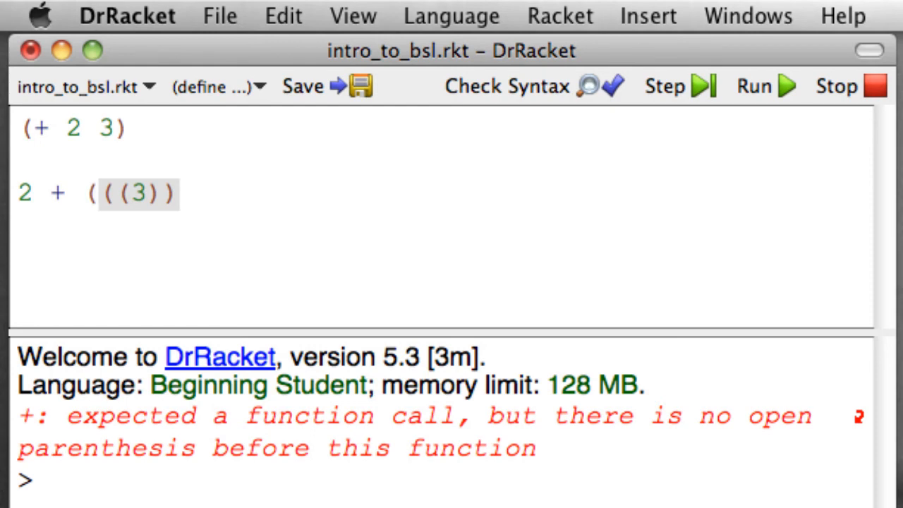
{"action": "key", "text": "Delete"}
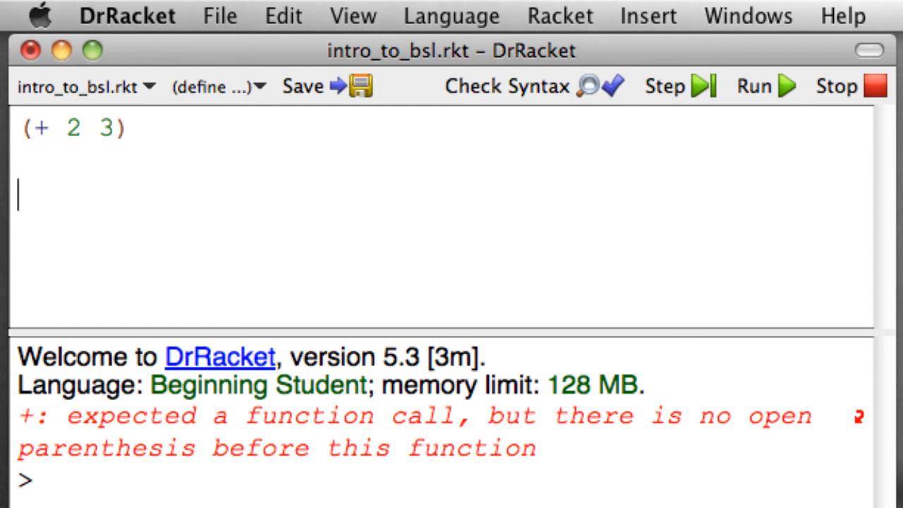
Type (+ (2) ((3))) and select the parenthesized 2 and doubly parenthesized 3.
{"action": "type", "text": "("}
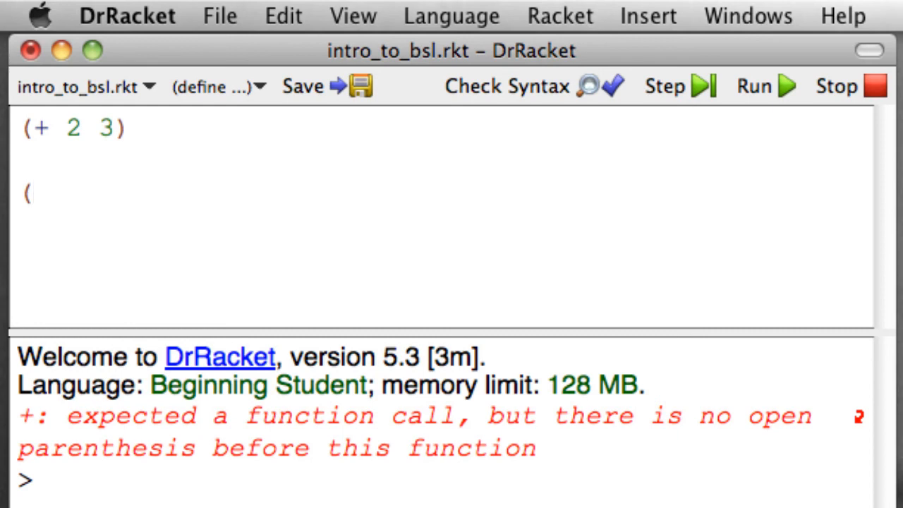
{"action": "type", "text": "+ ("}
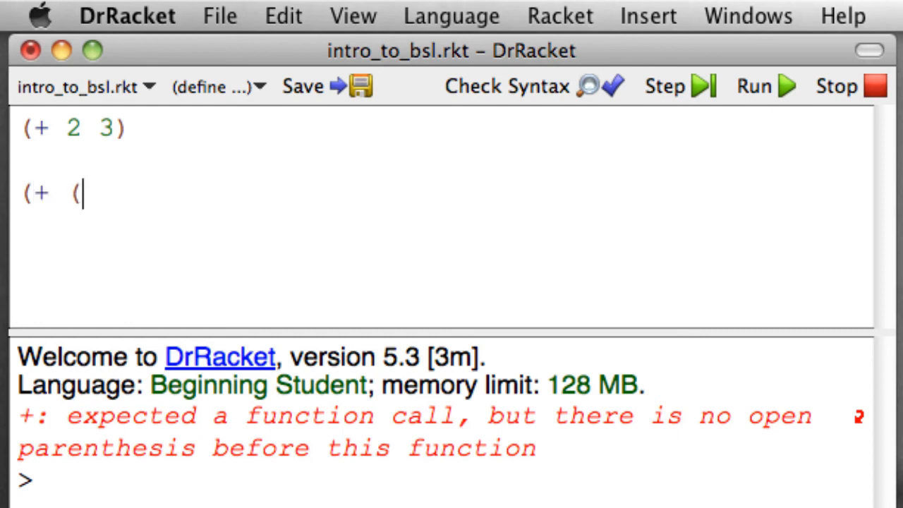
{"action": "type", "text": "2) (33"}
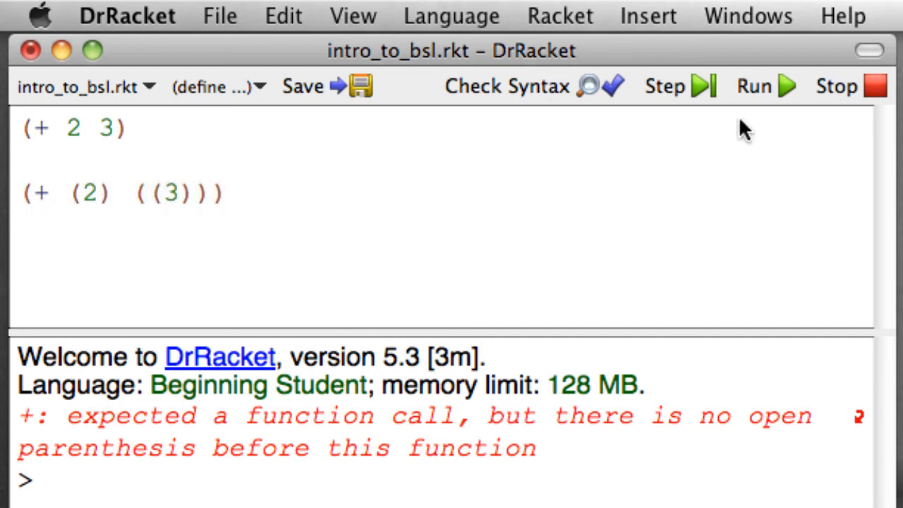
{"action": "double_click", "coordinate": [86, 193]}
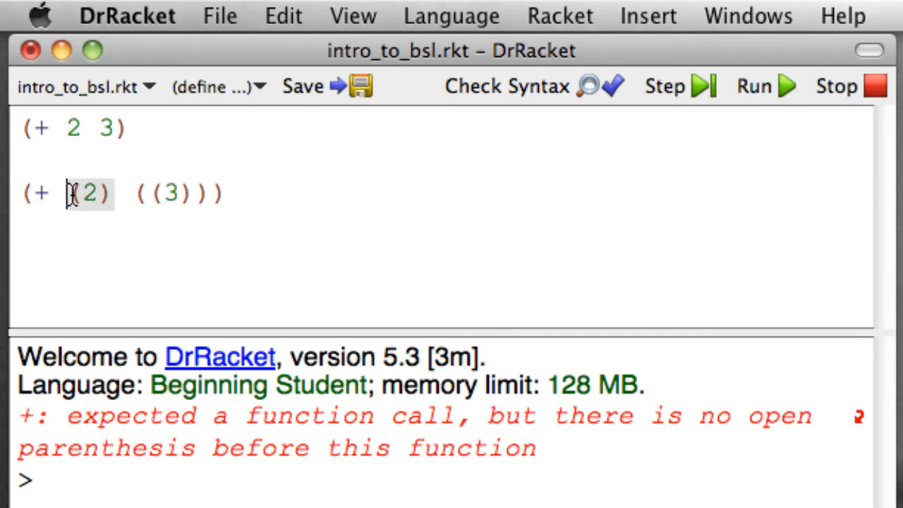
{"action": "double_click", "coordinate": [88, 193]}
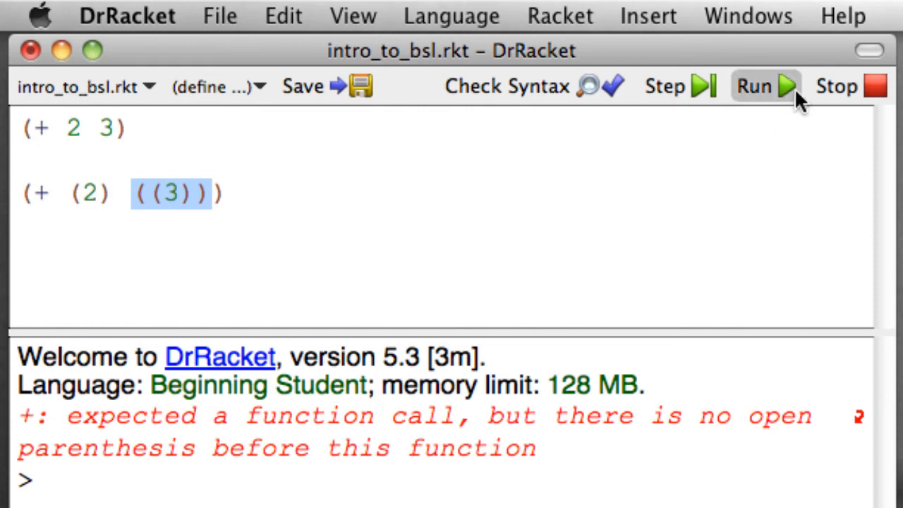
Run (+ (2) ((3))) and read the 'expected a function, found a number' error.
{"action": "left_click", "coordinate": [754, 86]}
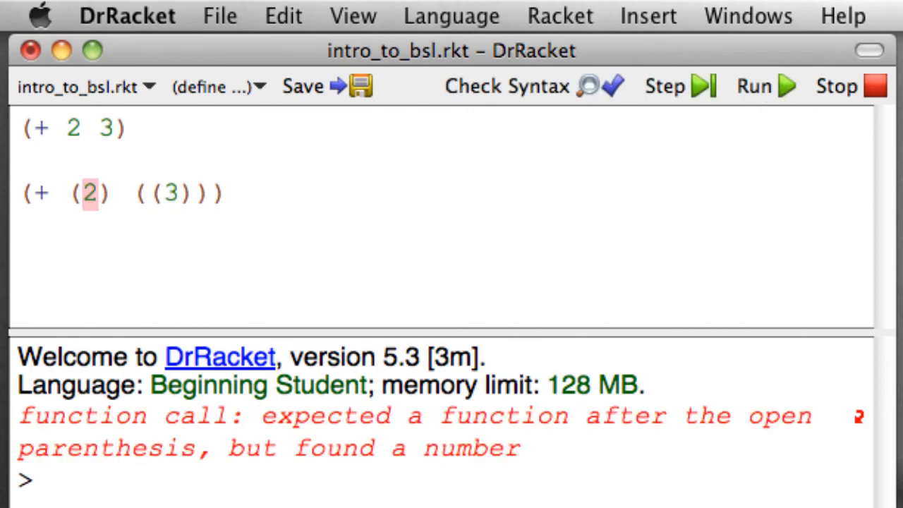
{"action": "mouse_move", "coordinate": [583, 453]}
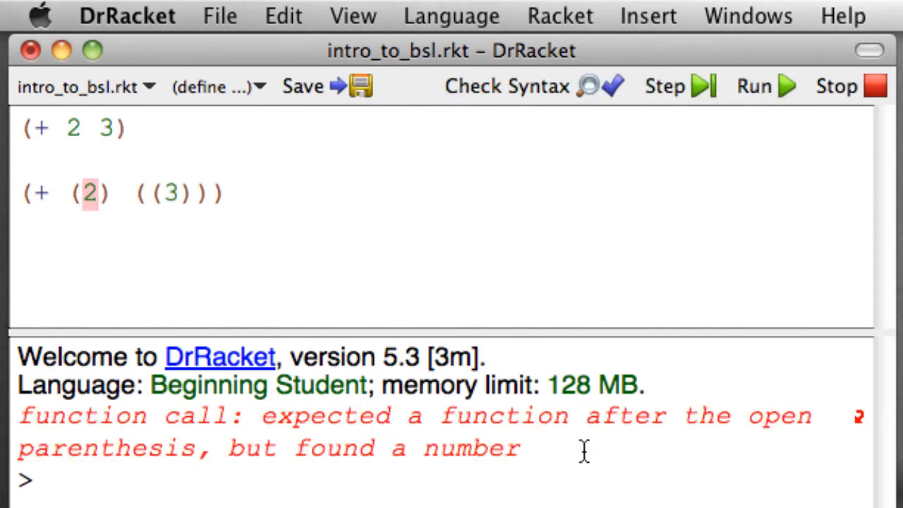
{"action": "left_click_drag", "start_coordinate": [264, 415], "coordinate": [519, 449]}
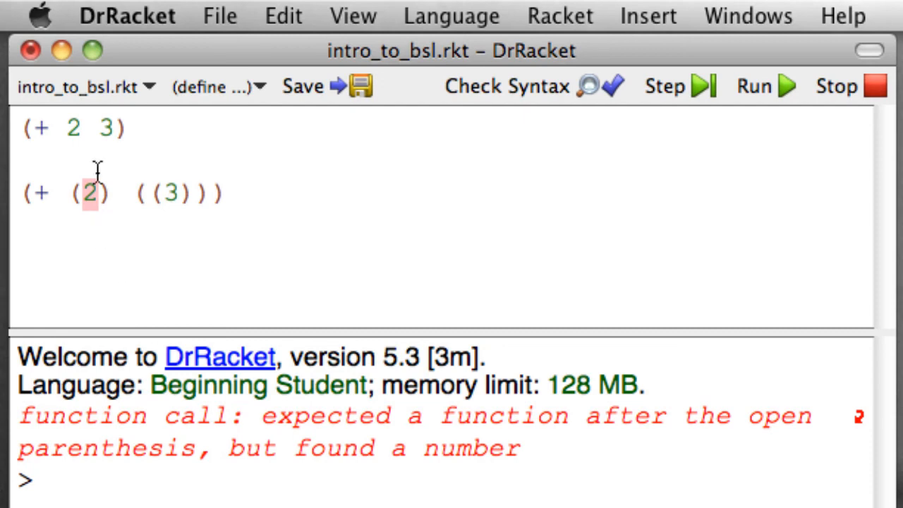
{"action": "mouse_move", "coordinate": [206, 452]}
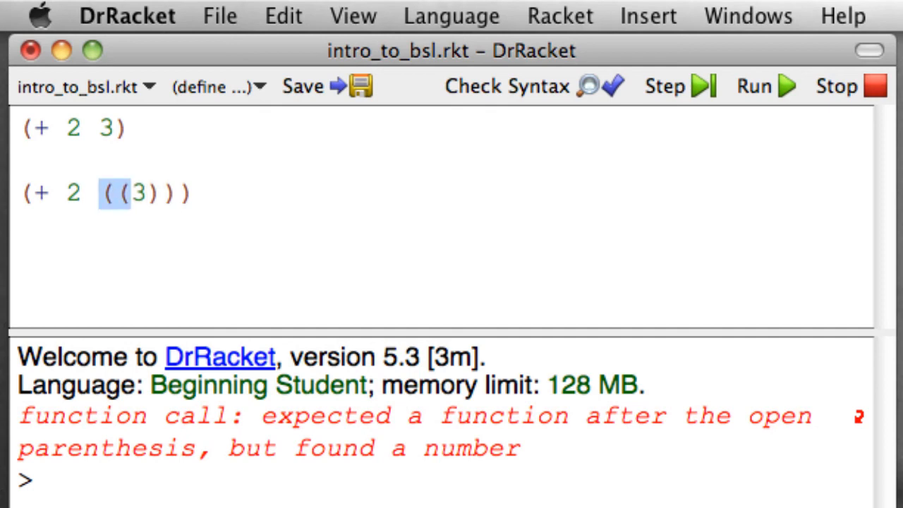
Replace ((3)) with 3 to give (+ 2 3) and rerun, printing 5 twice.
{"action": "type", "text": "3"}
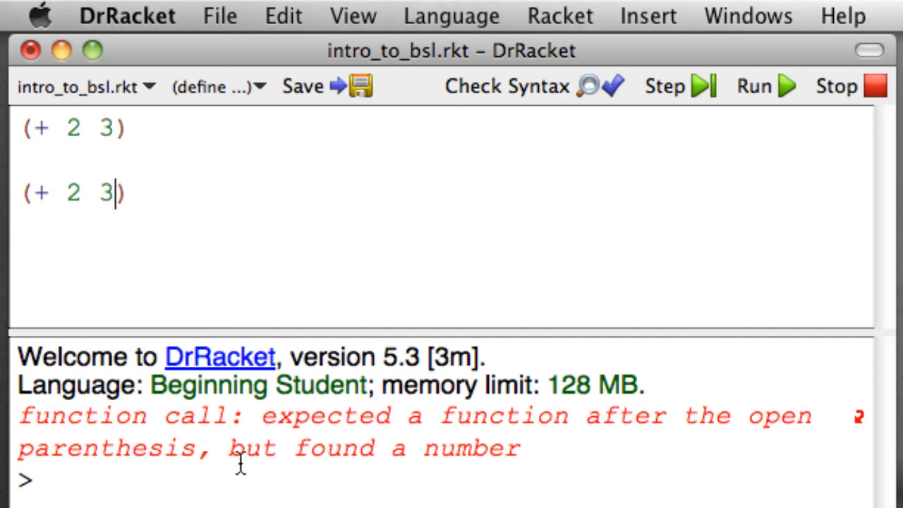
{"action": "left_click", "coordinate": [753, 86]}
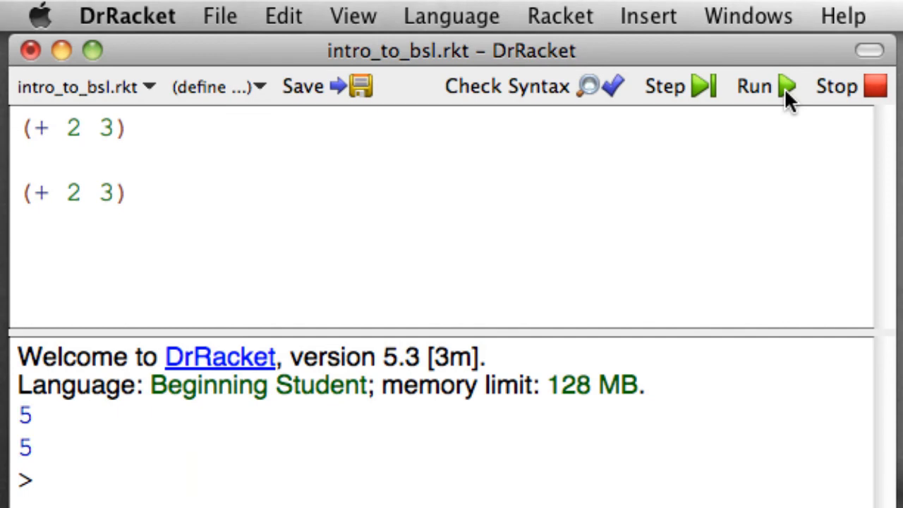
{"action": "mouse_move", "coordinate": [355, 203]}
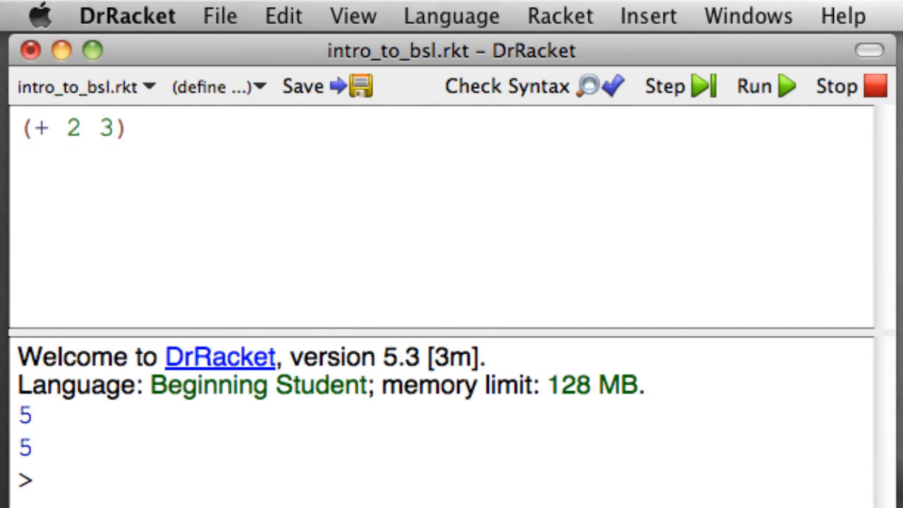
{"action": "mouse_move", "coordinate": [33, 137]}
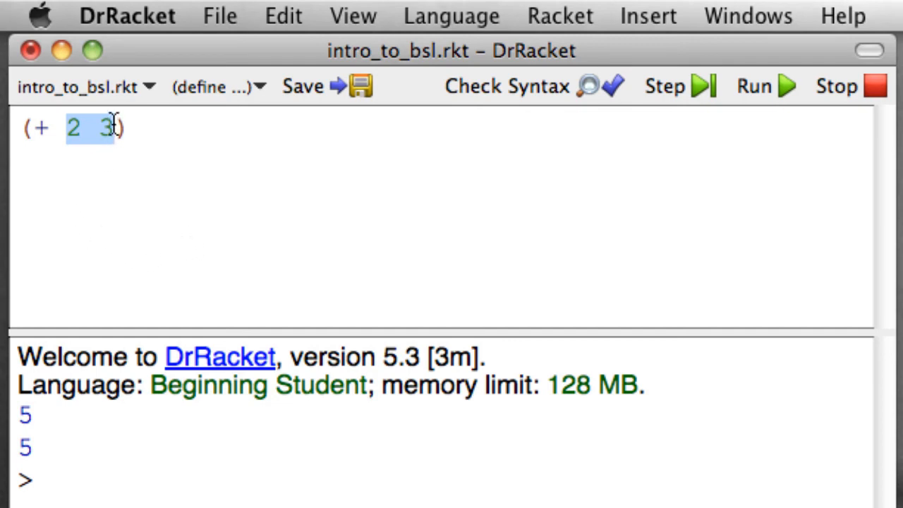
{"action": "left_click", "coordinate": [121, 128]}
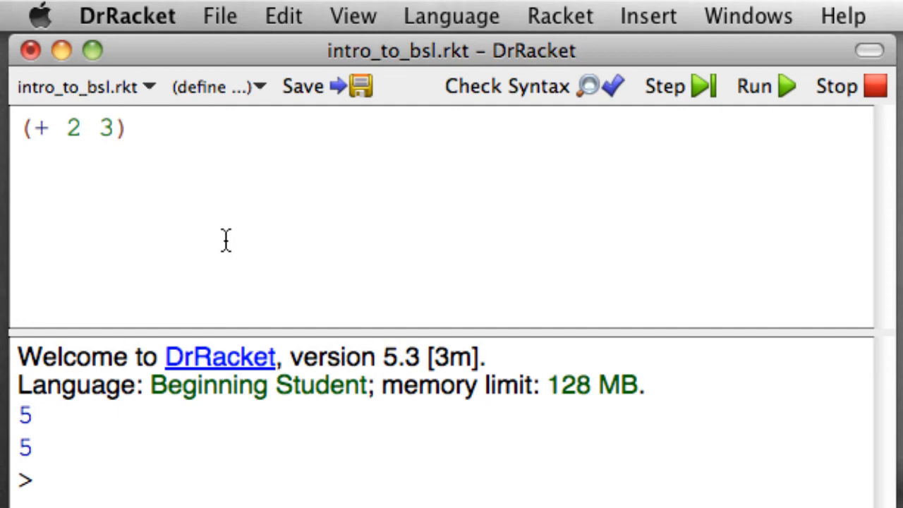
{"action": "mouse_move", "coordinate": [220, 237]}
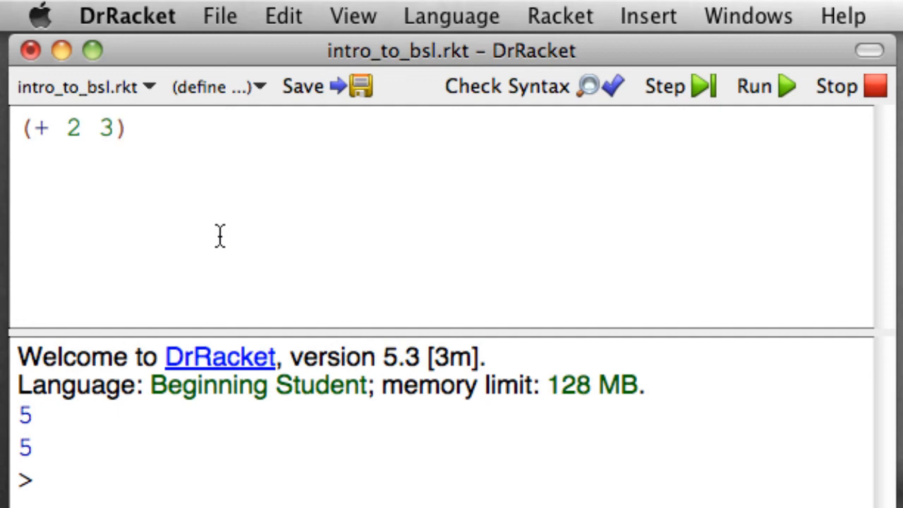
{"action": "mouse_move", "coordinate": [220, 237]}
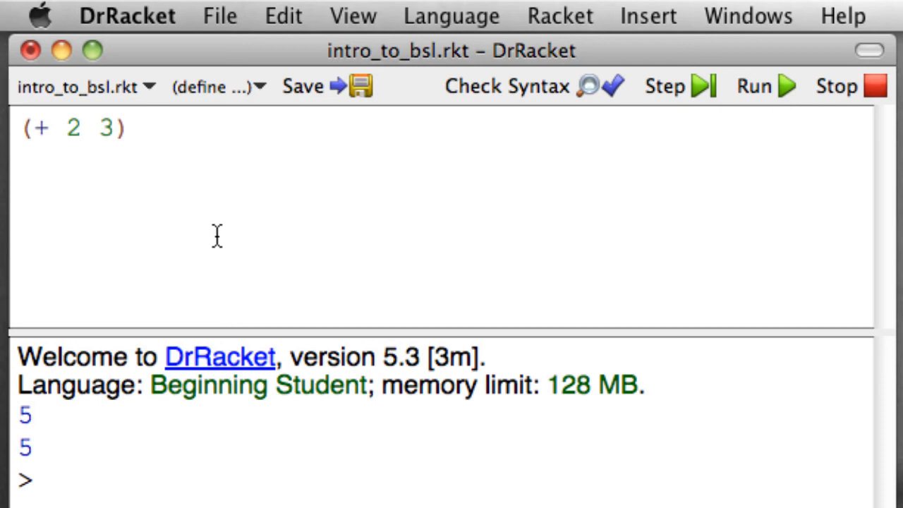
{"action": "mouse_move", "coordinate": [75, 187]}
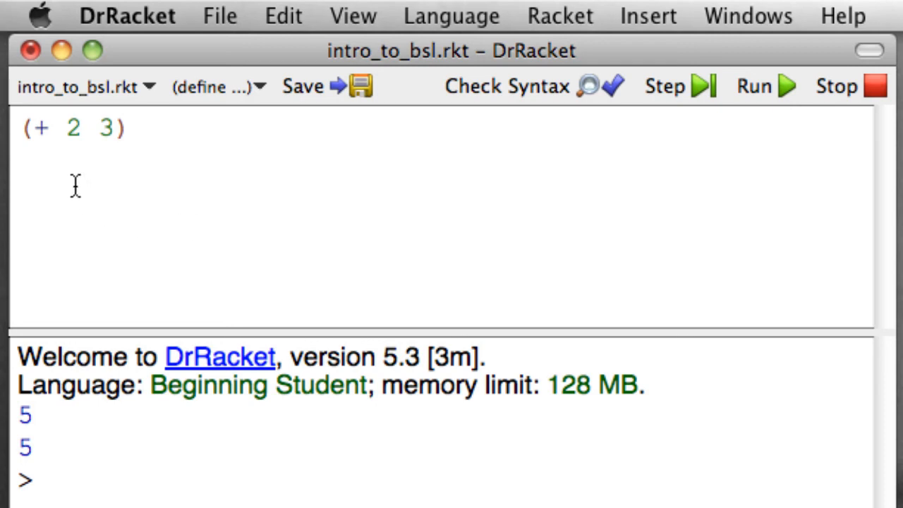